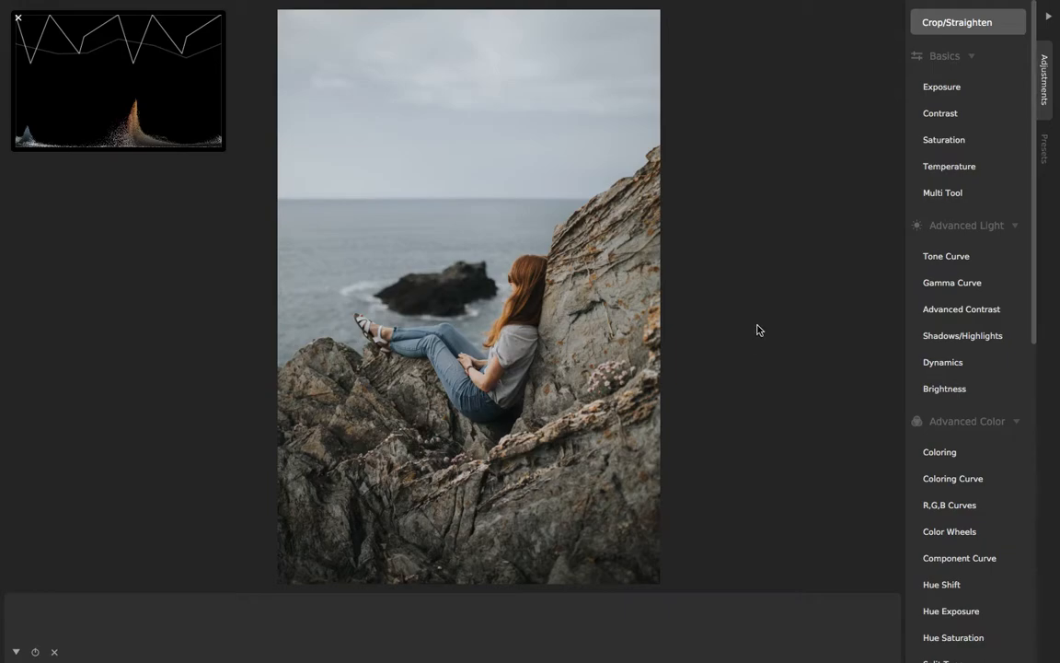
Scroll the Adjustments panel down to the Photographic effects such as Lightleak
scroll("down", 3)
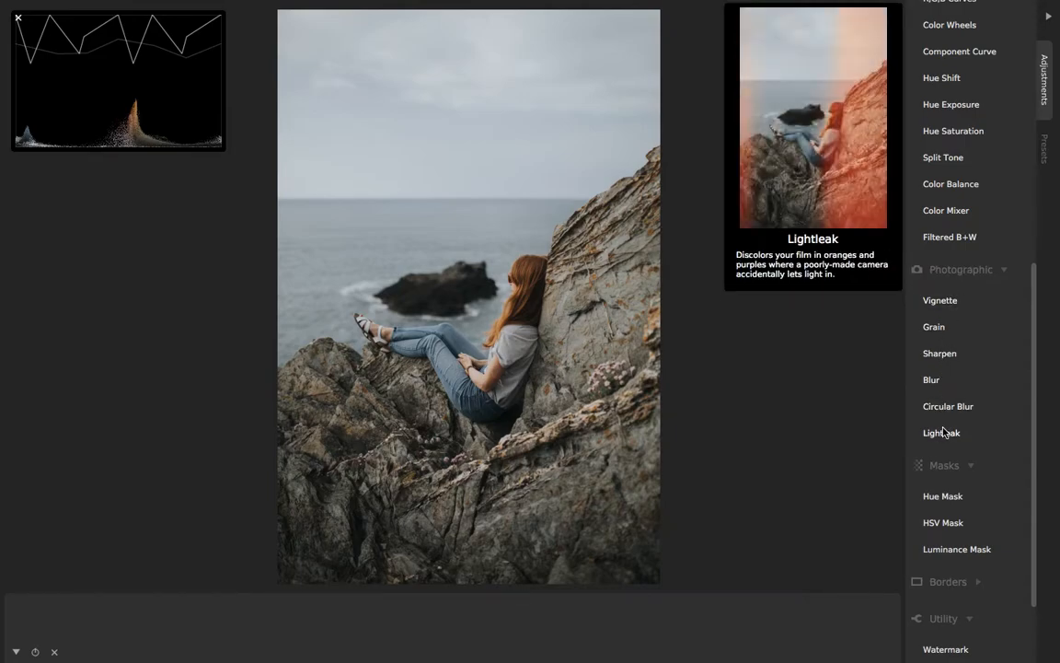
Add Lightleak from the Photographic section, tinting the cliff photo's right side orange
left_click(942, 433)
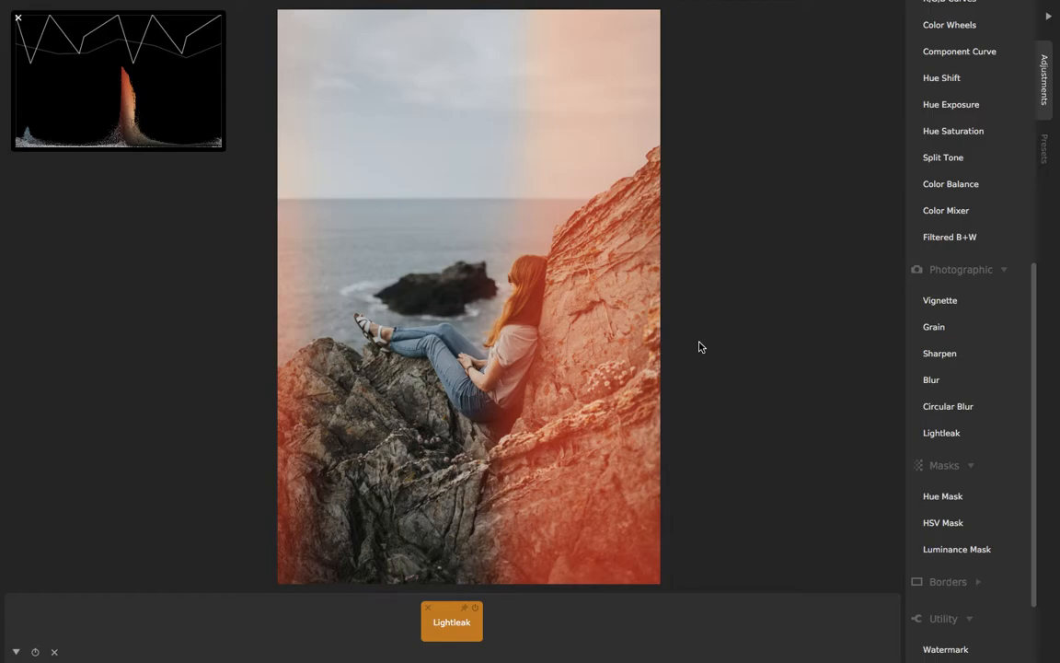
mouse_move(805, 305)
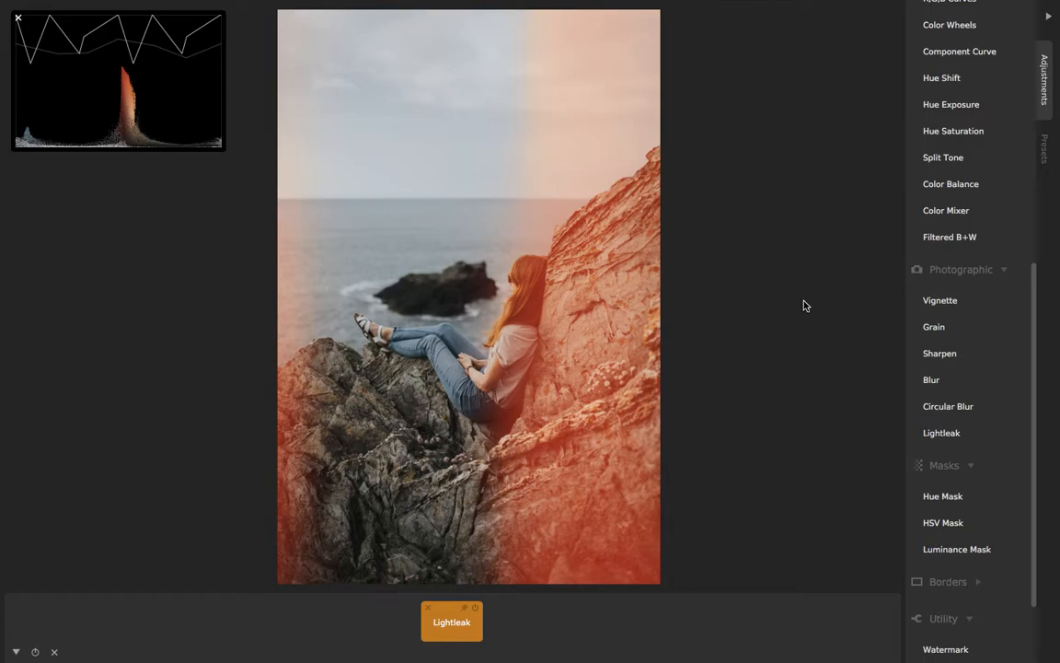
mouse_move(711, 396)
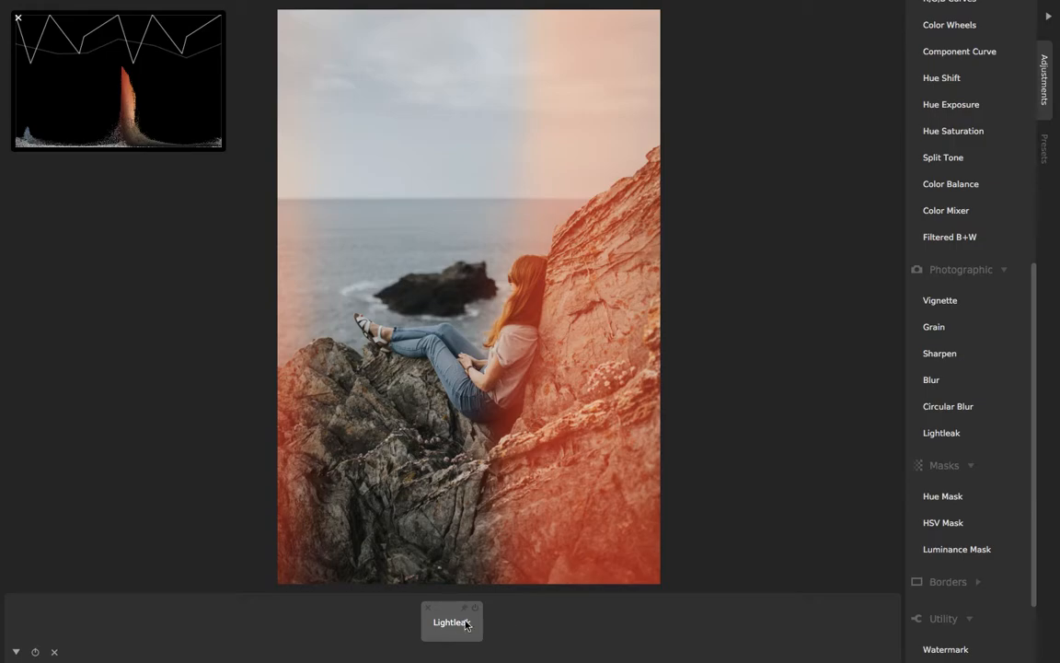
Show the Lightleak settings and try the first Remix variations
left_click(451, 621)
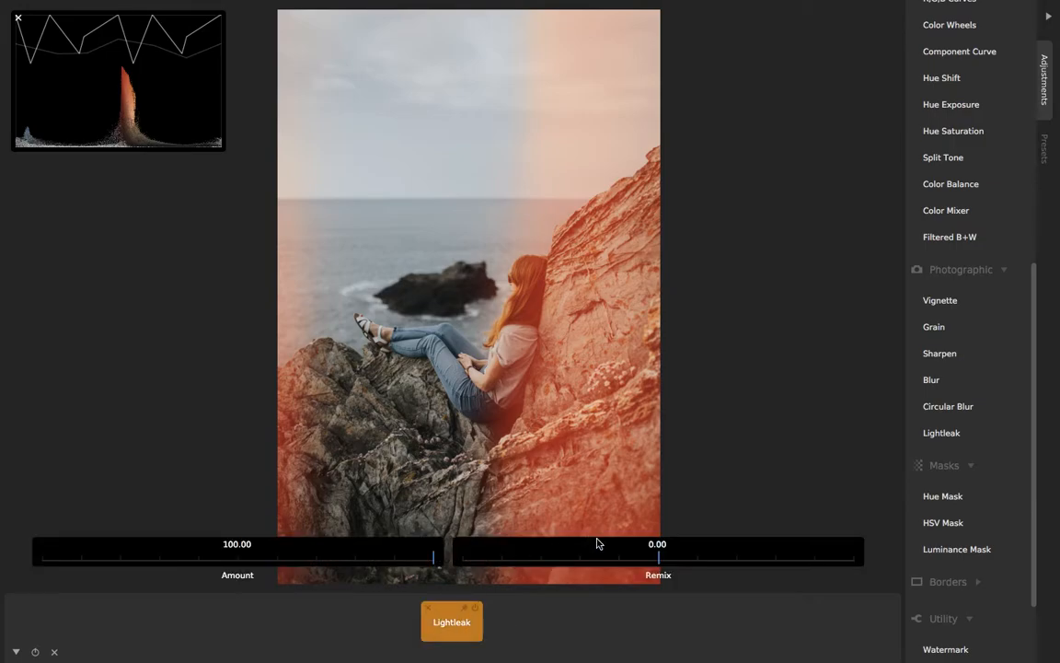
mouse_move(616, 556)
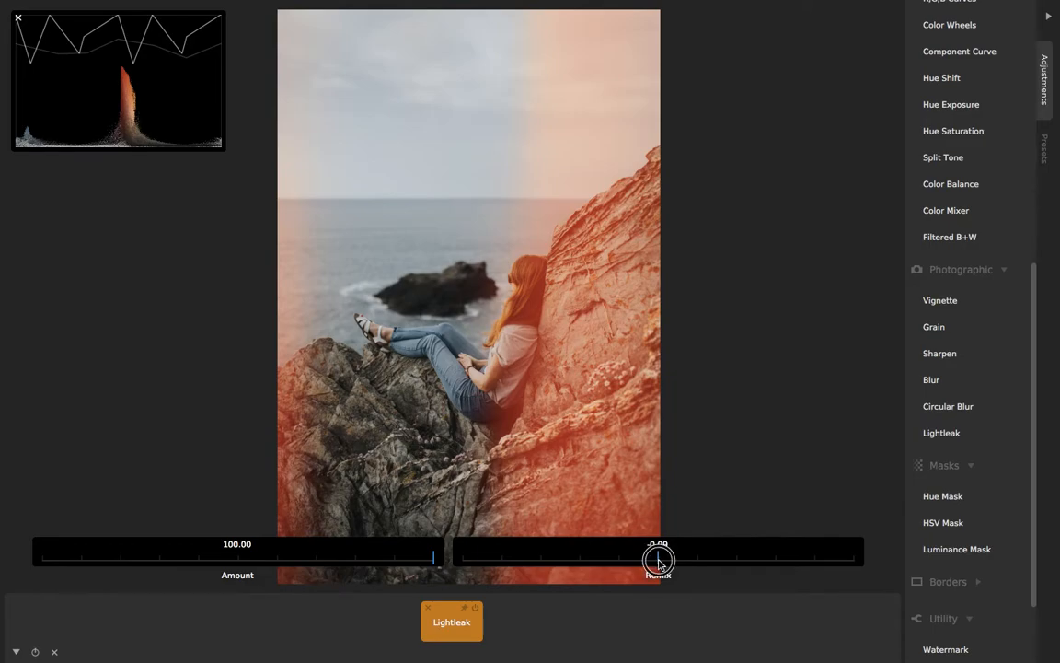
left_click_drag(657, 560, 537, 562)
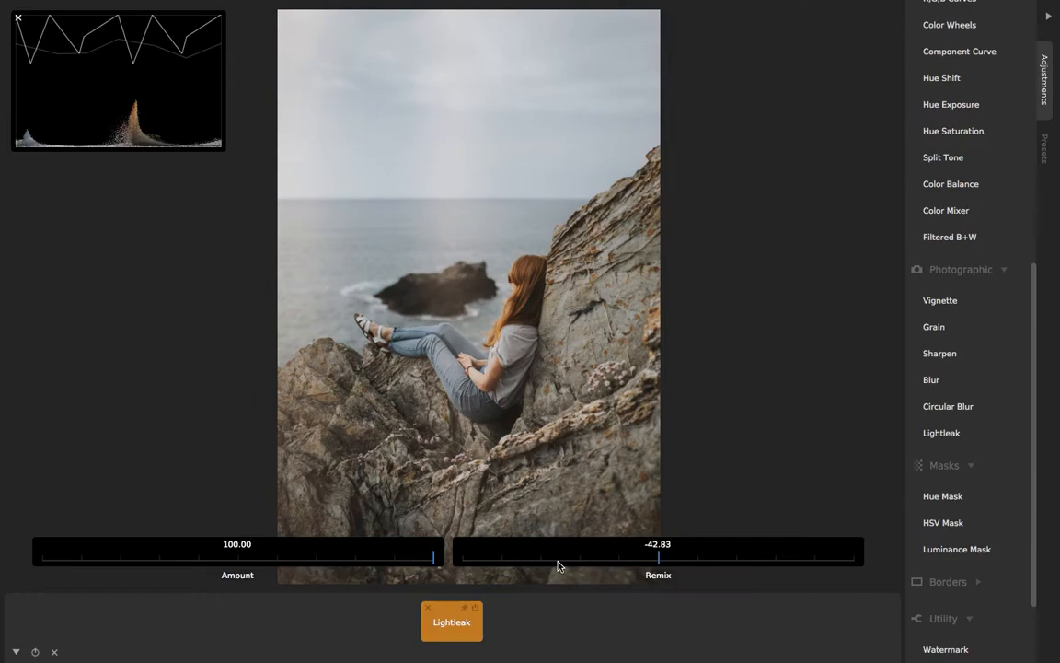
left_click_drag(660, 555, 660, 556)
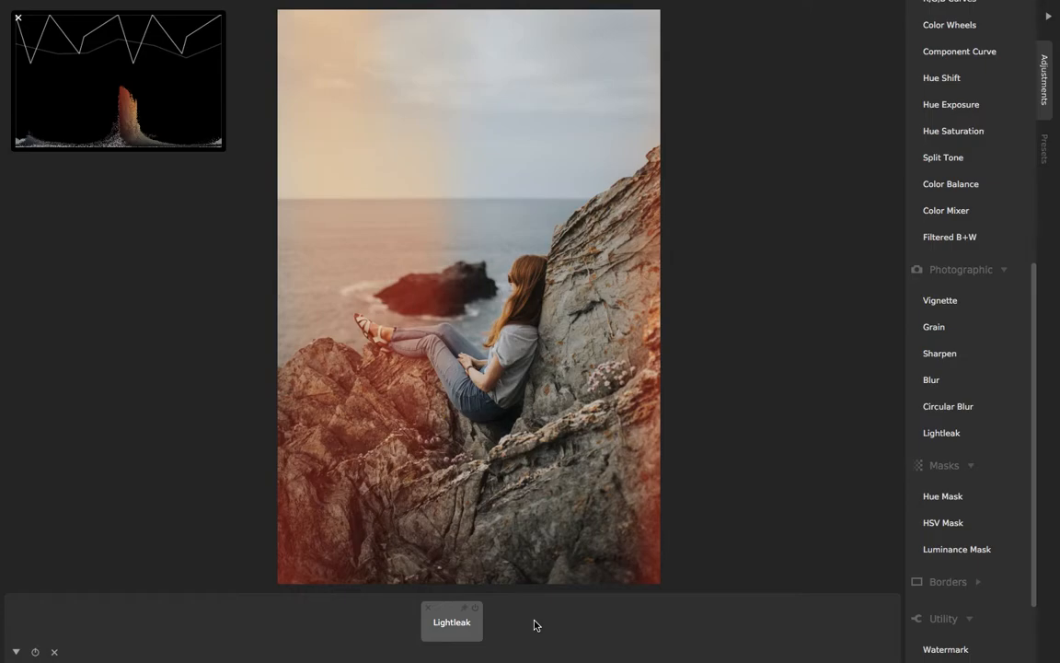
Remix the leak through magenta, pink and orange variations back to a yellow glow
left_click(451, 621)
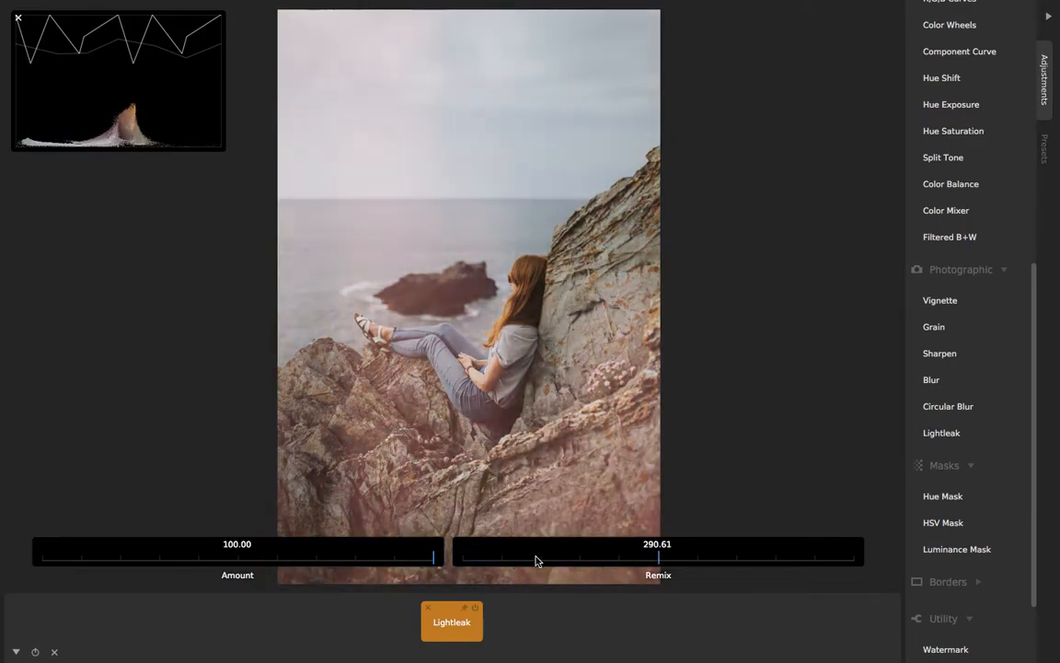
left_click_drag(658, 556, 658, 556)
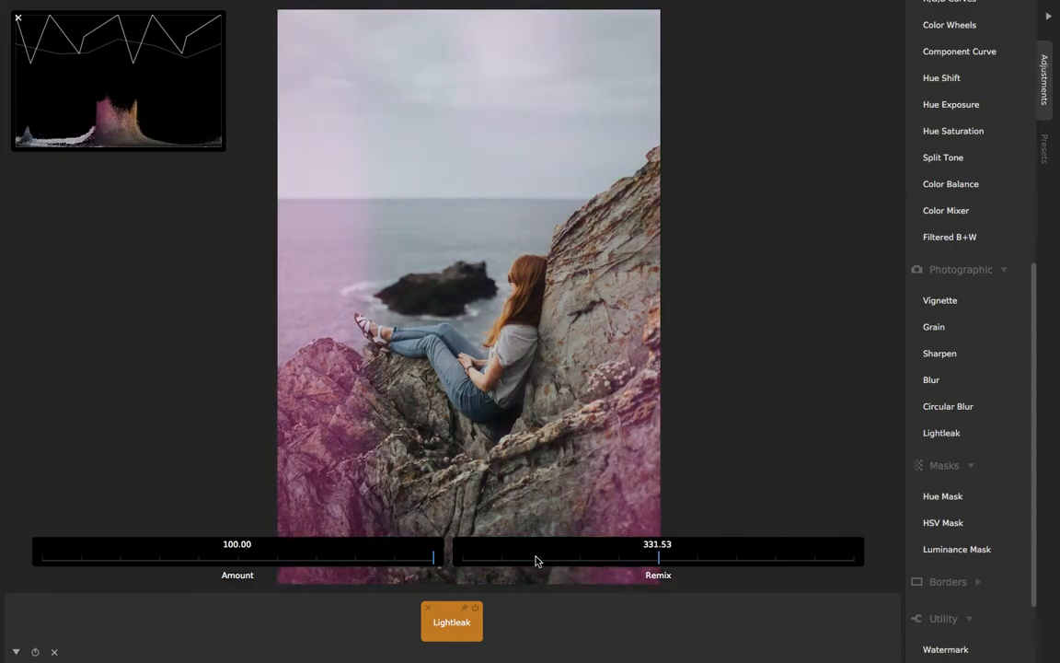
left_click_drag(658, 556, 659, 556)
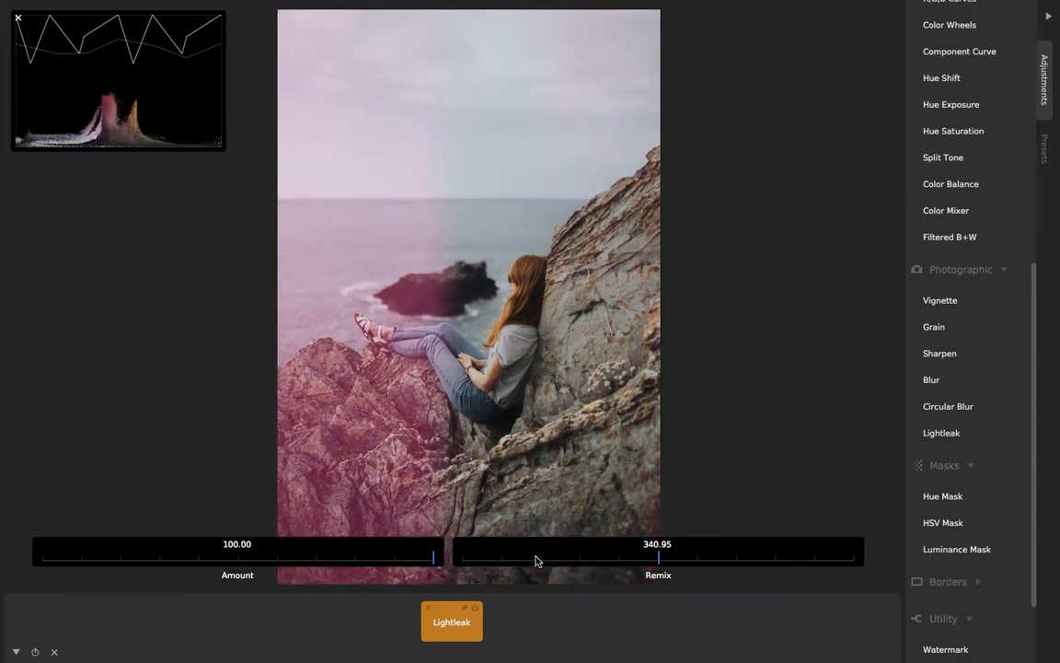
left_click_drag(658, 555, 660, 555)
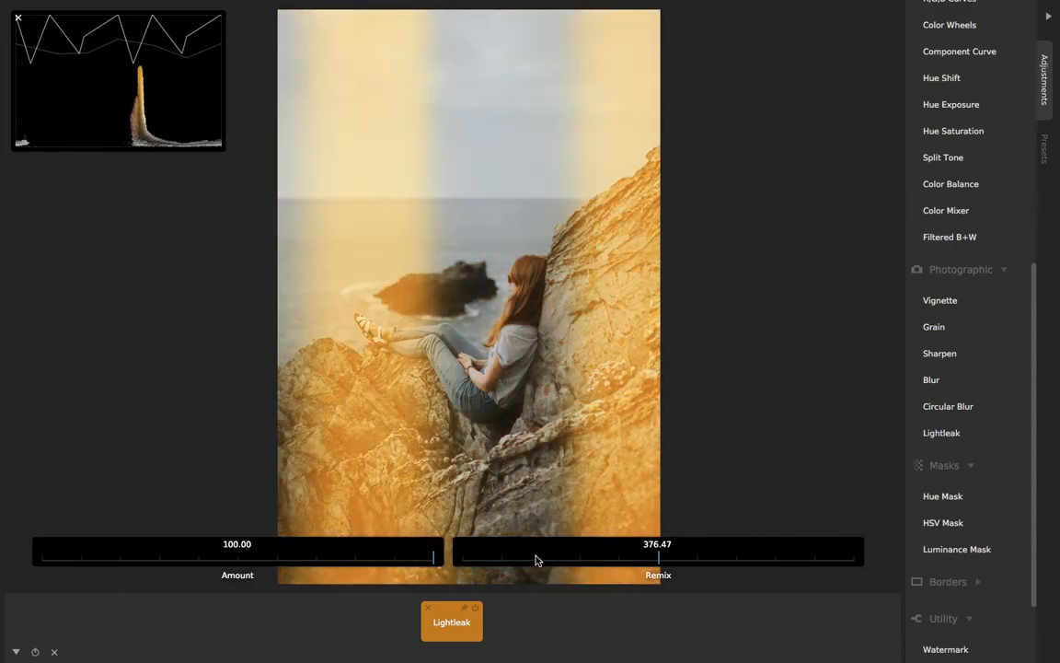
left_click_drag(657, 558, 672, 558)
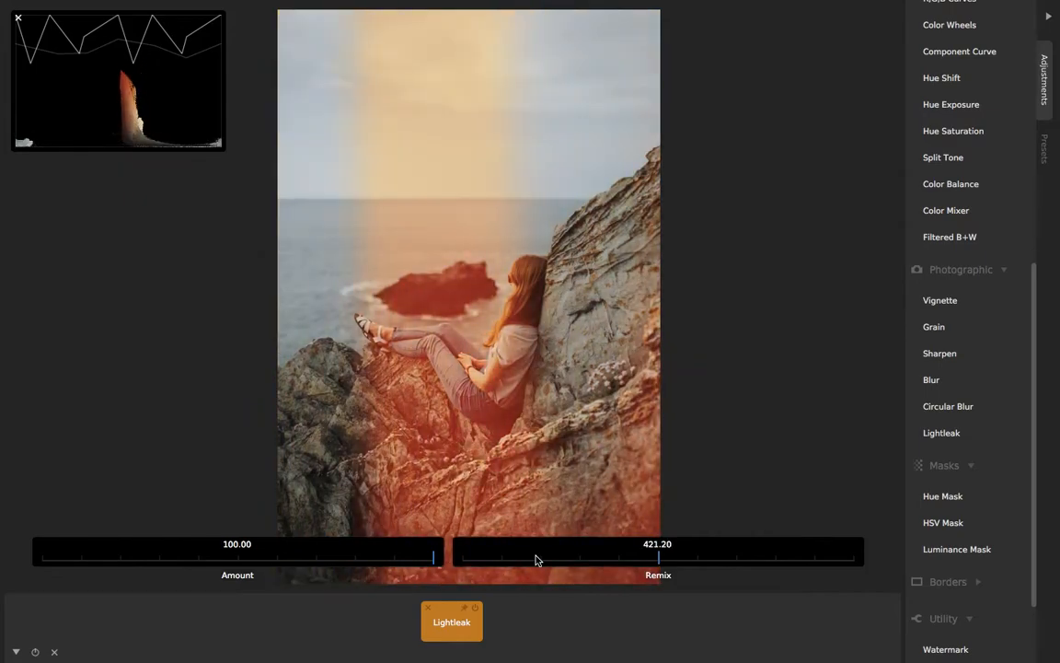
left_click_drag(657, 556, 617, 562)
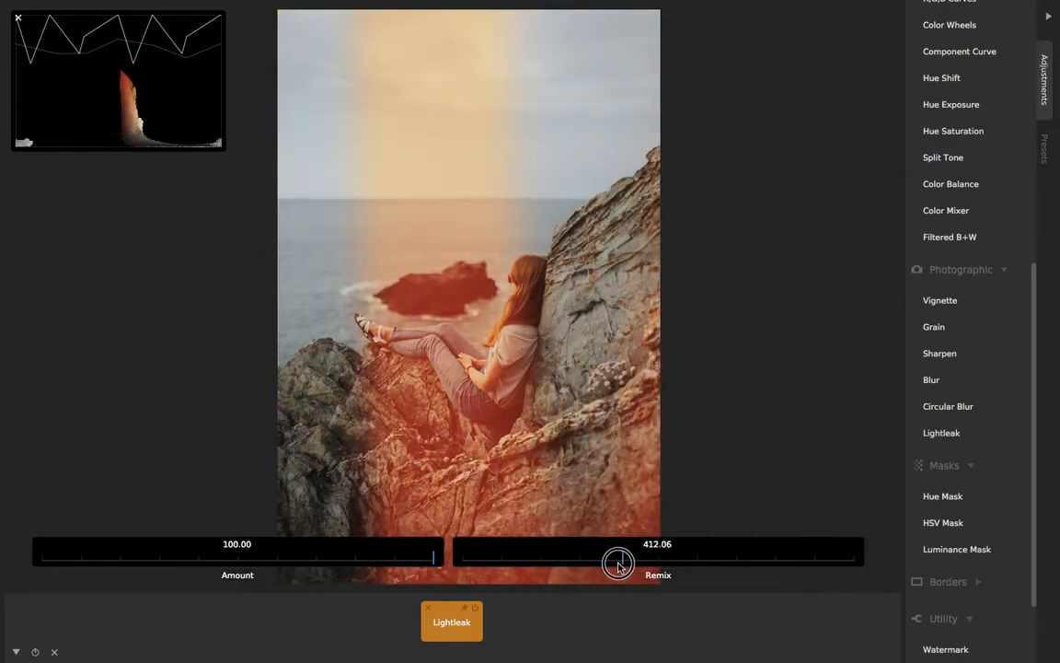
left_click_drag(619, 563, 658, 563)
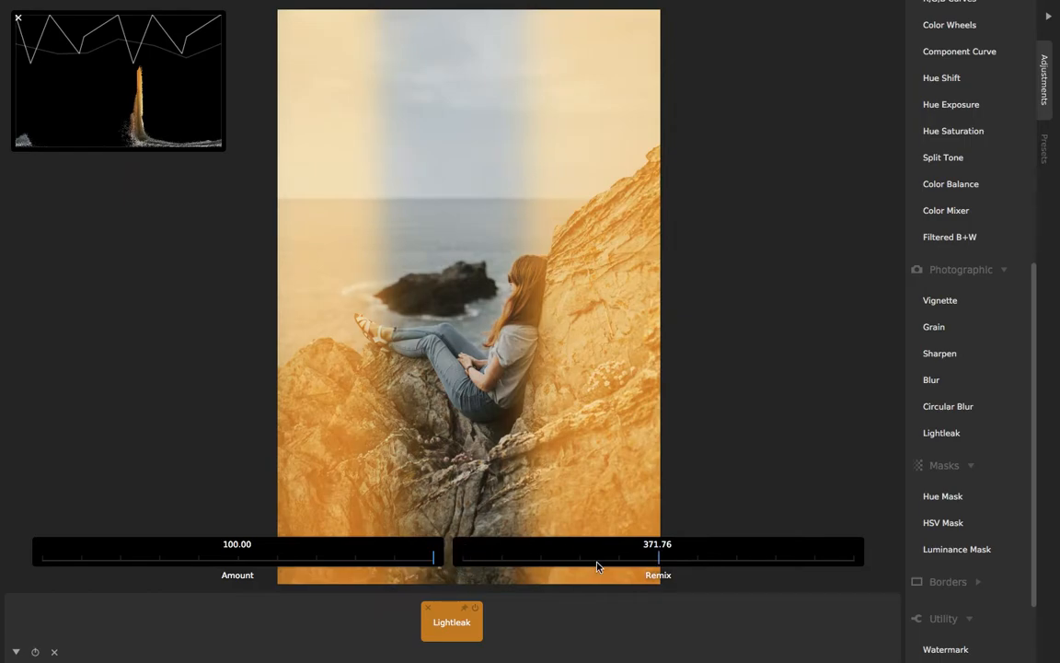
mouse_move(593, 555)
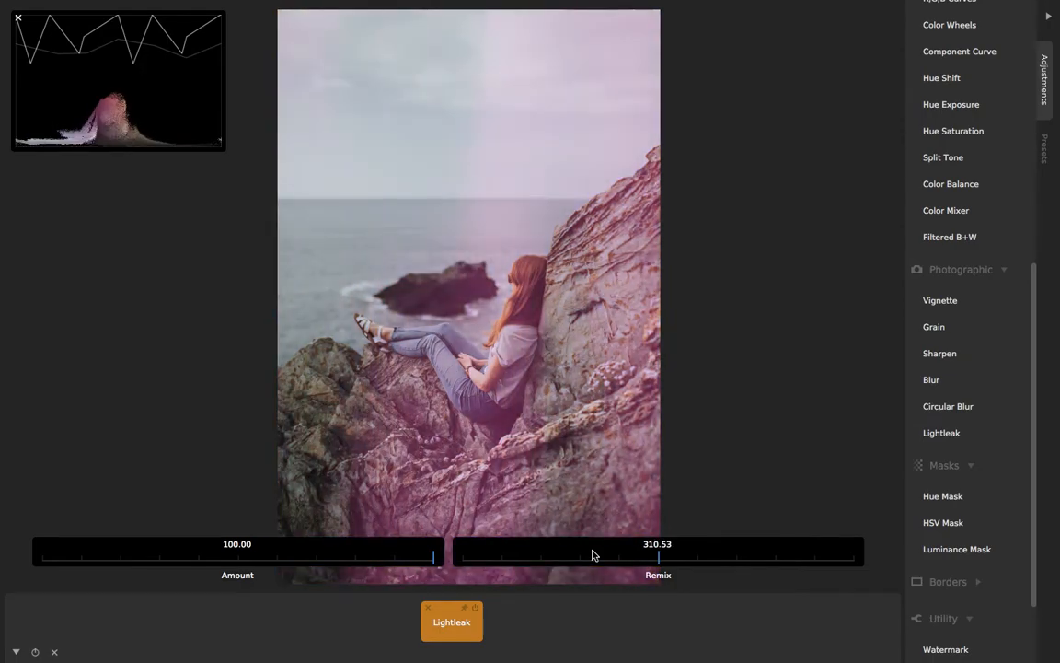
Remix past magenta and pink leaks, settling Remix near 24.98 for a warm yellow glow
left_click_drag(658, 555, 662, 555)
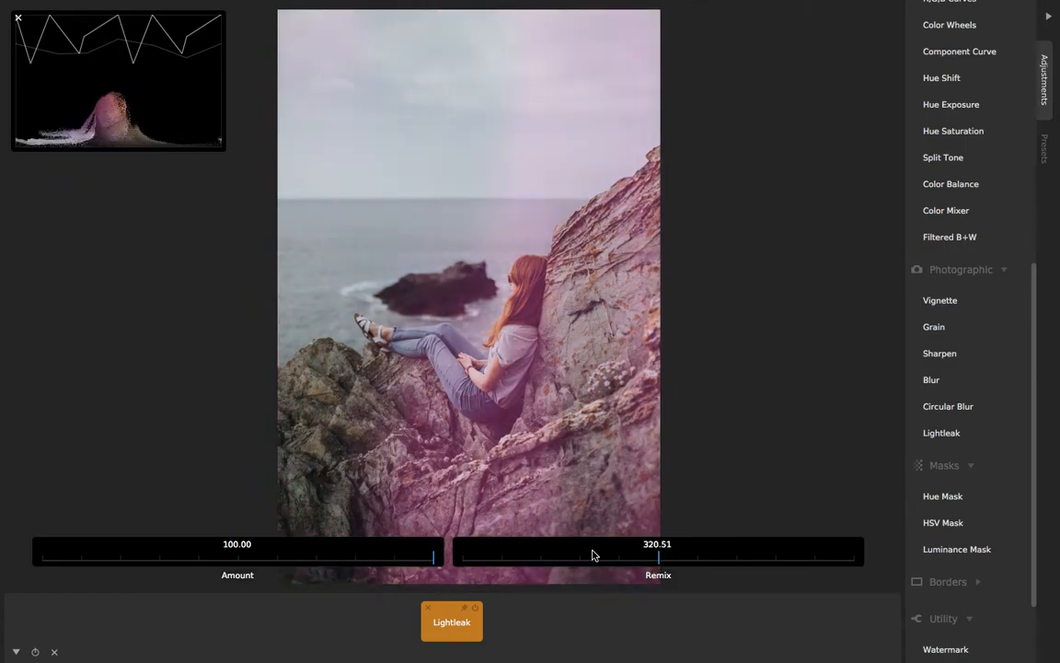
left_click_drag(661, 556, 657, 556)
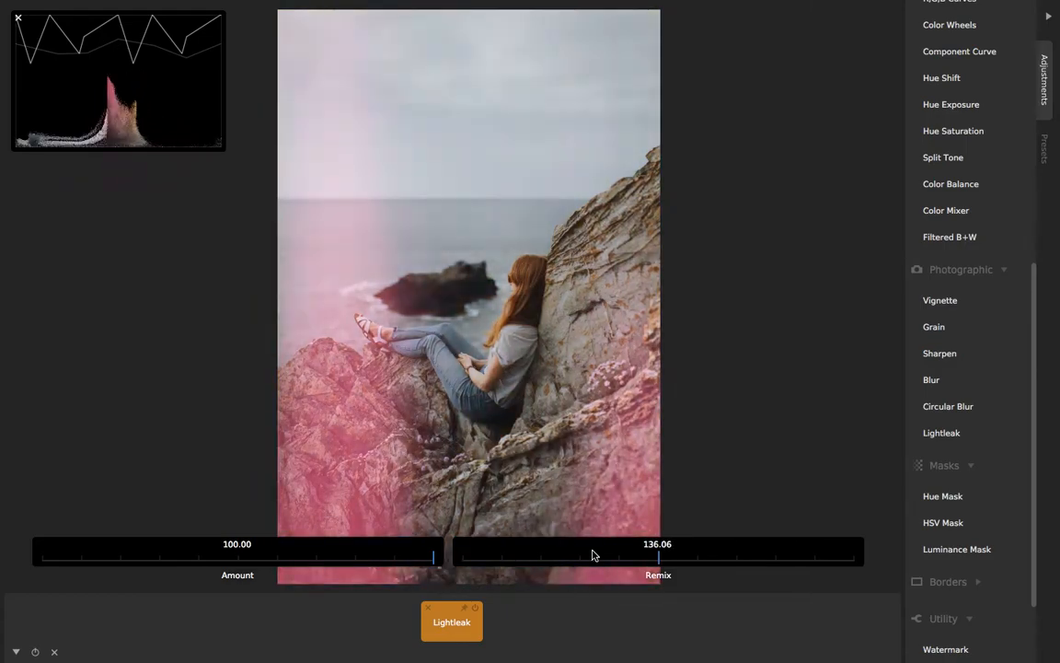
left_click_drag(658, 554, 658, 561)
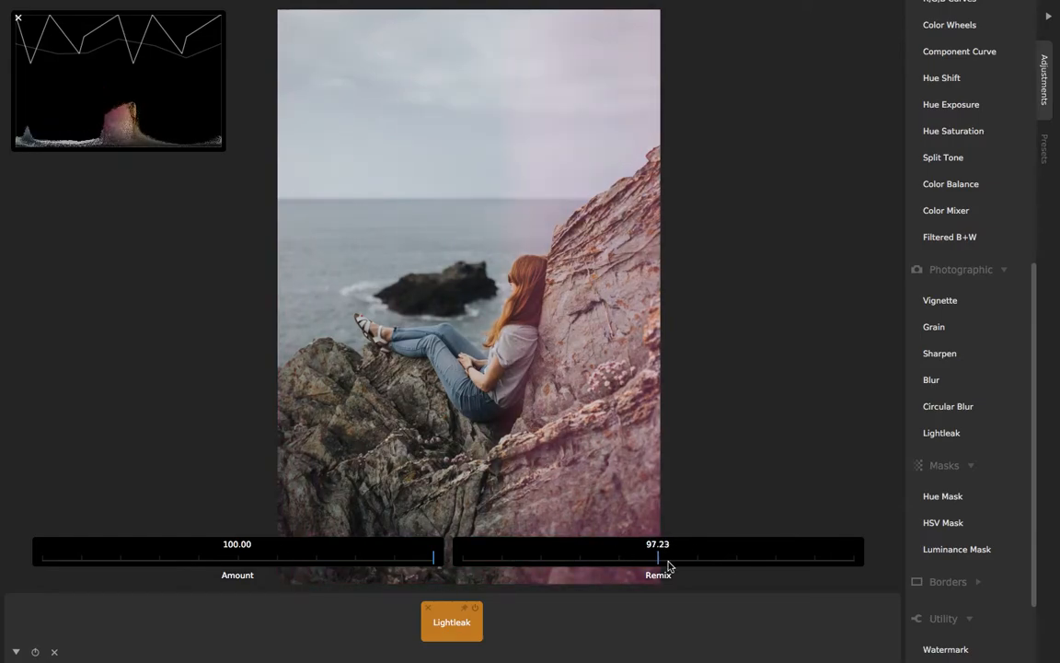
left_click_drag(658, 558, 629, 558)
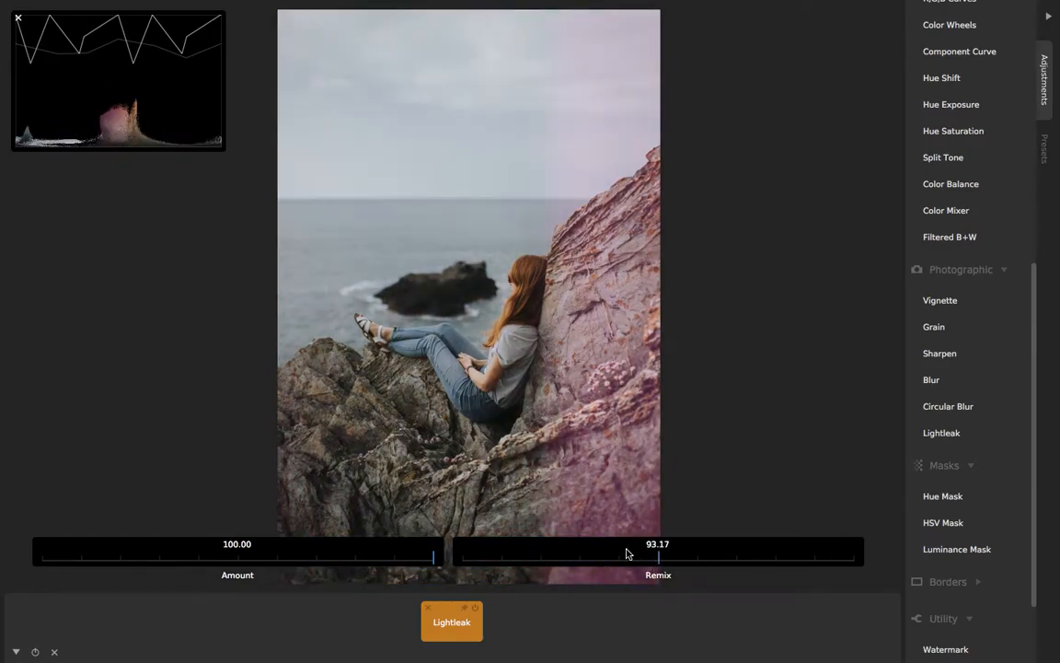
left_click_drag(658, 557, 658, 557)
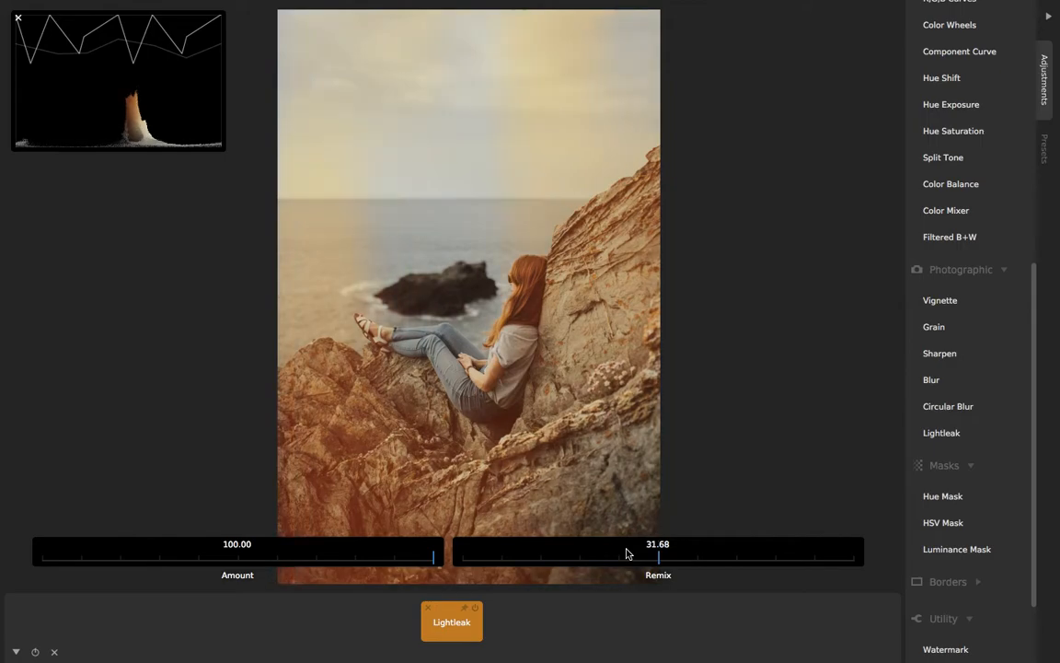
mouse_move(629, 556)
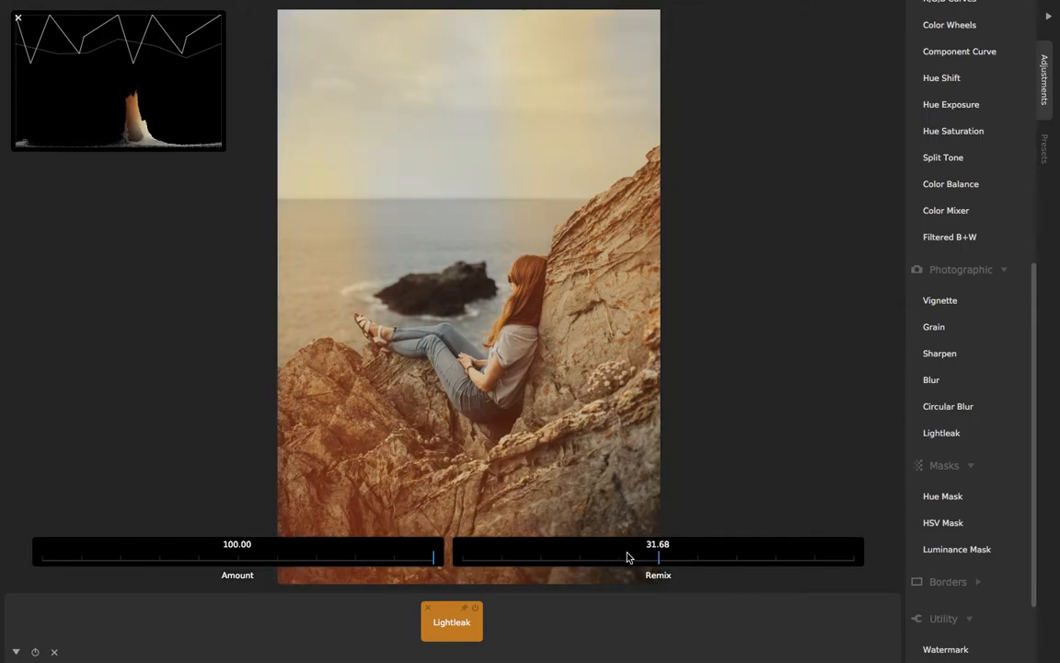
left_click_drag(658, 554, 661, 554)
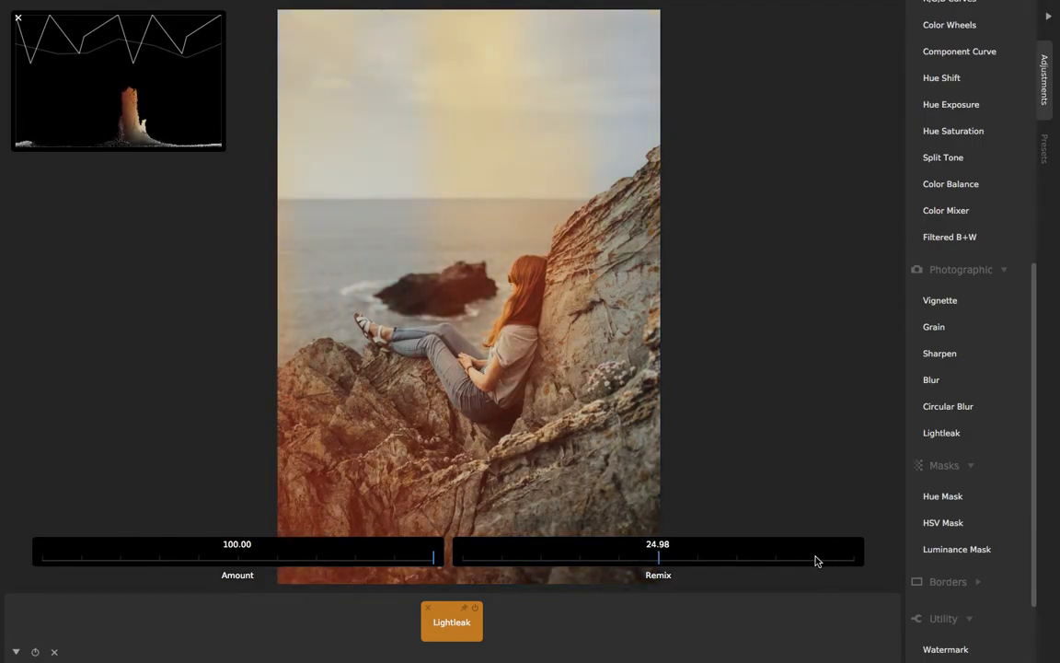
Remix the leak through strong orange, pink, faded and pale streak variations
left_click_drag(657, 557, 791, 555)
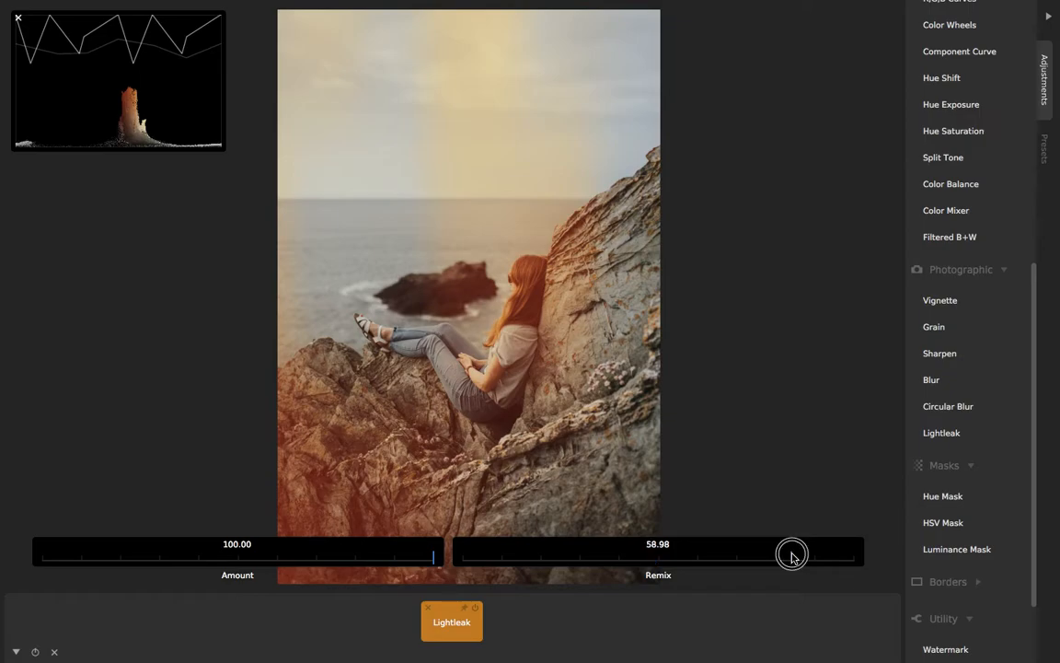
left_click_drag(791, 552, 791, 552)
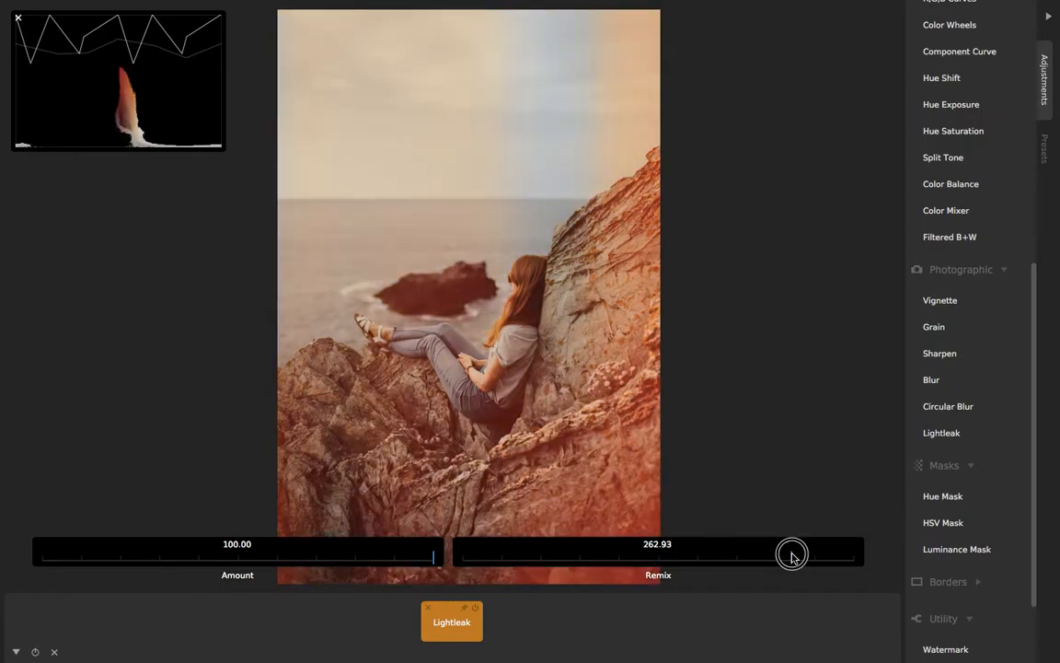
left_click_drag(793, 553, 660, 559)
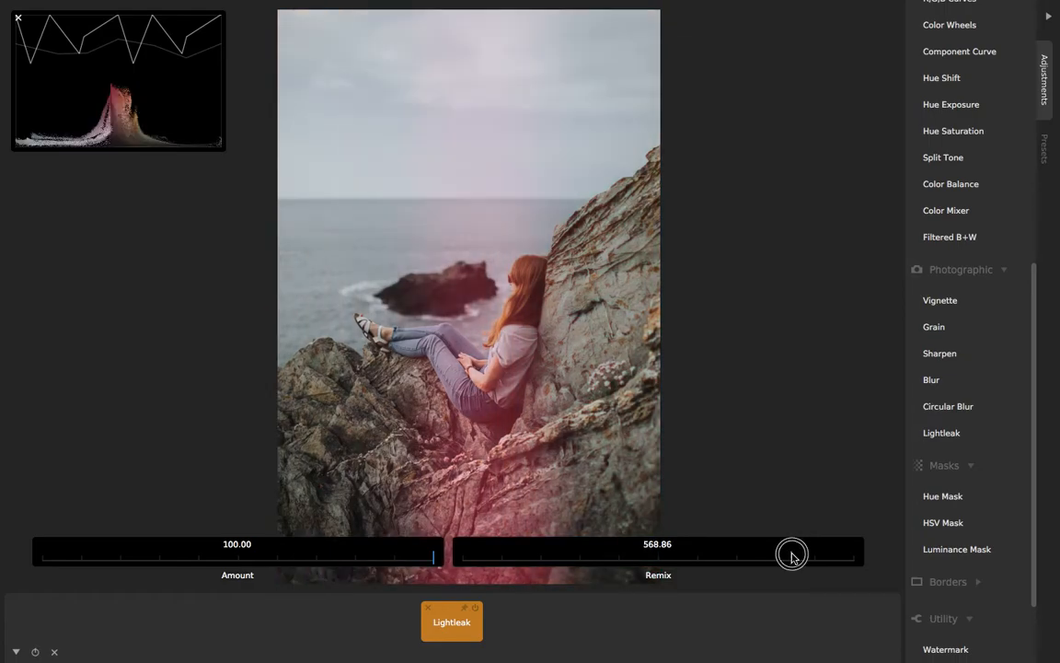
left_click_drag(793, 553, 658, 553)
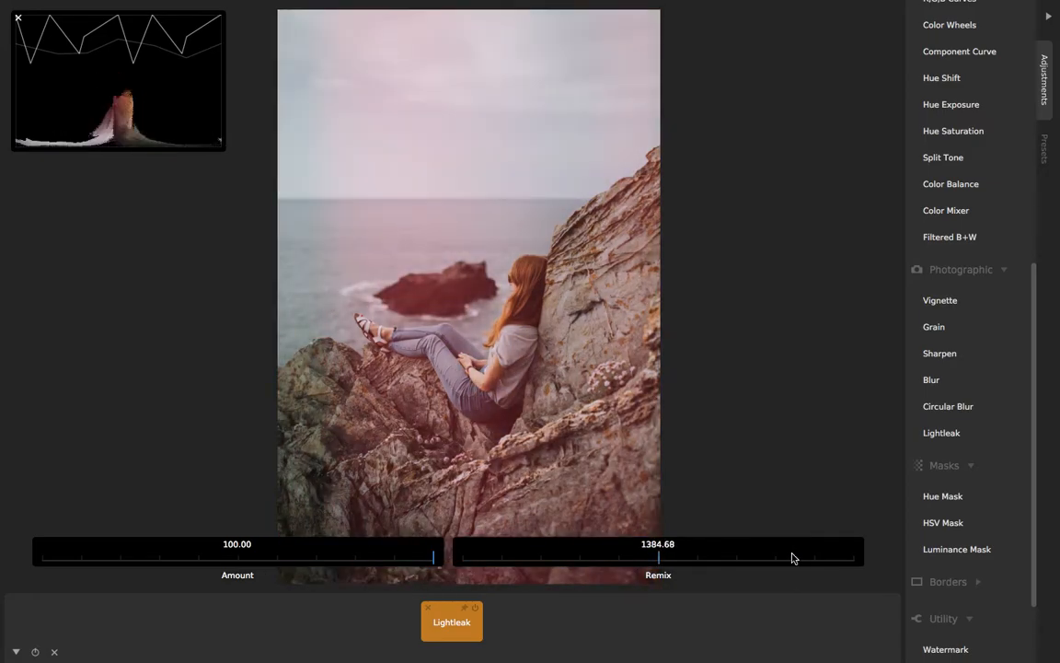
left_click_drag(658, 556, 734, 557)
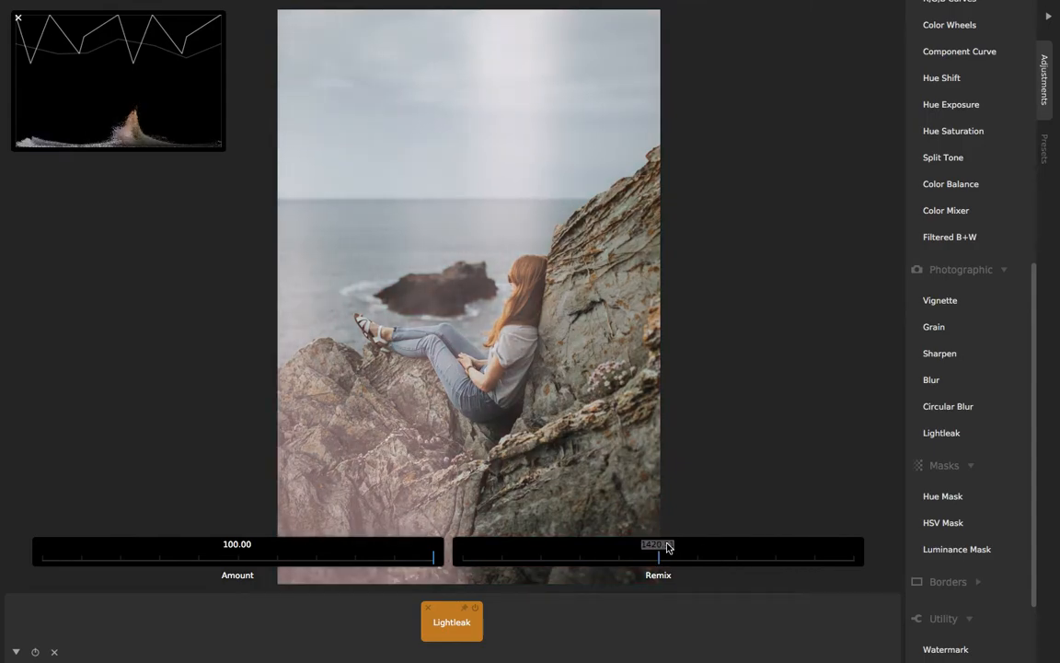
left_click_drag(658, 552, 659, 552)
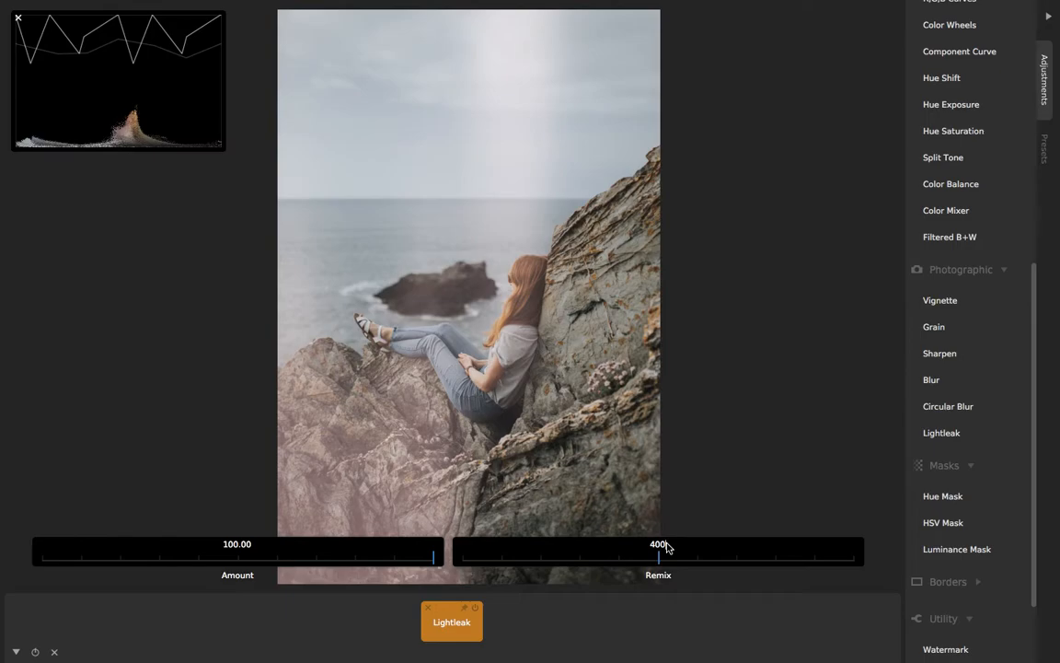
Remix through yellow and red variations, settling on a red-orange glow on the right
left_click_drag(659, 555, 681, 556)
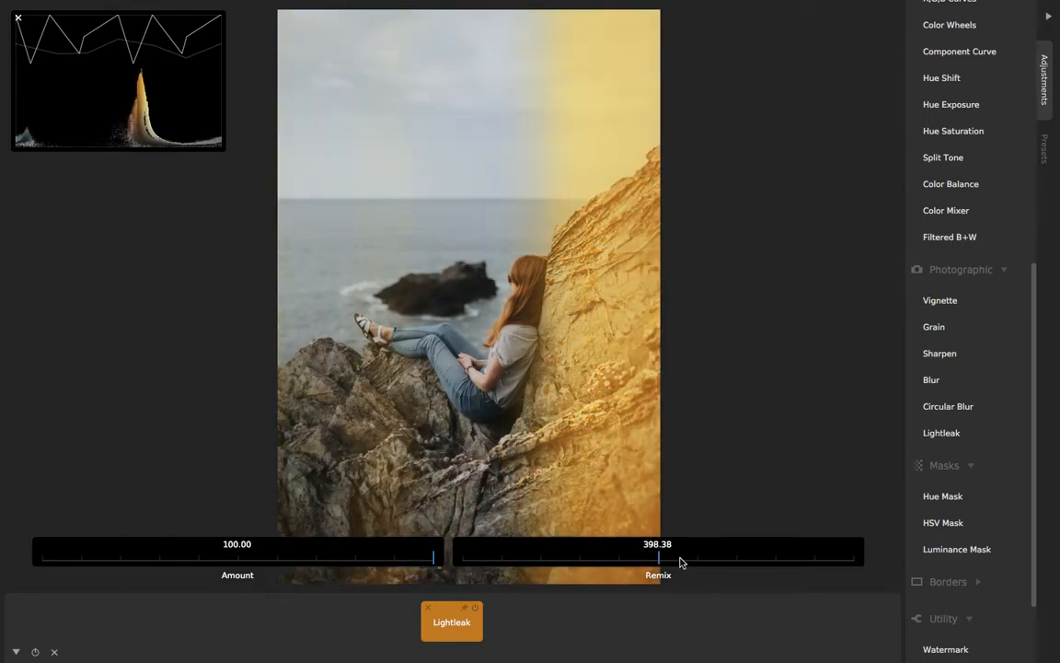
left_click_drag(659, 554, 672, 554)
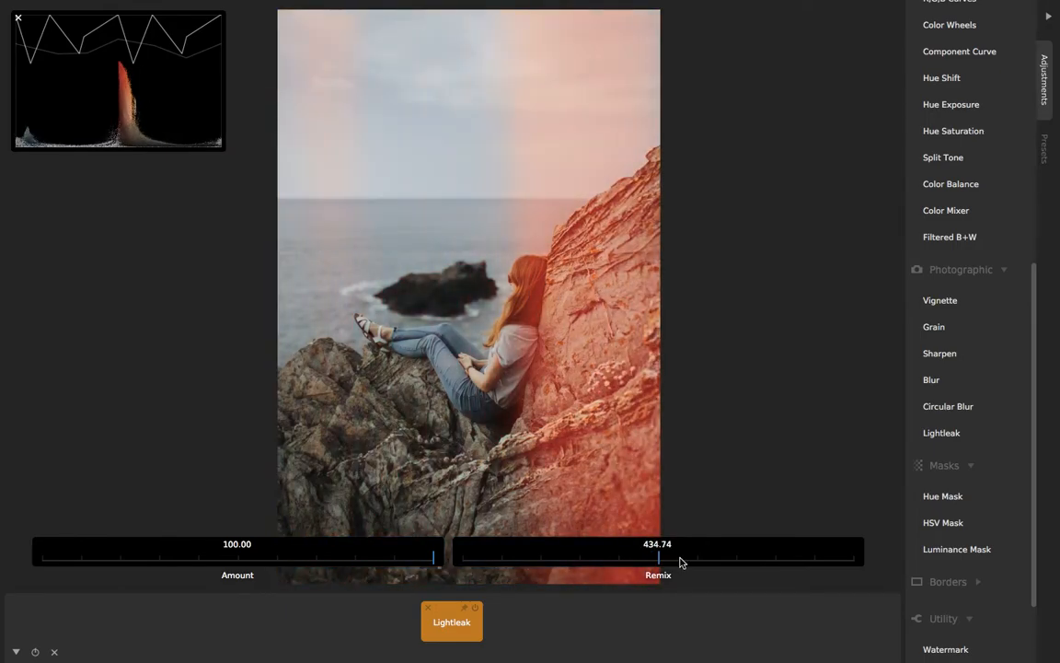
left_click_drag(658, 558, 661, 558)
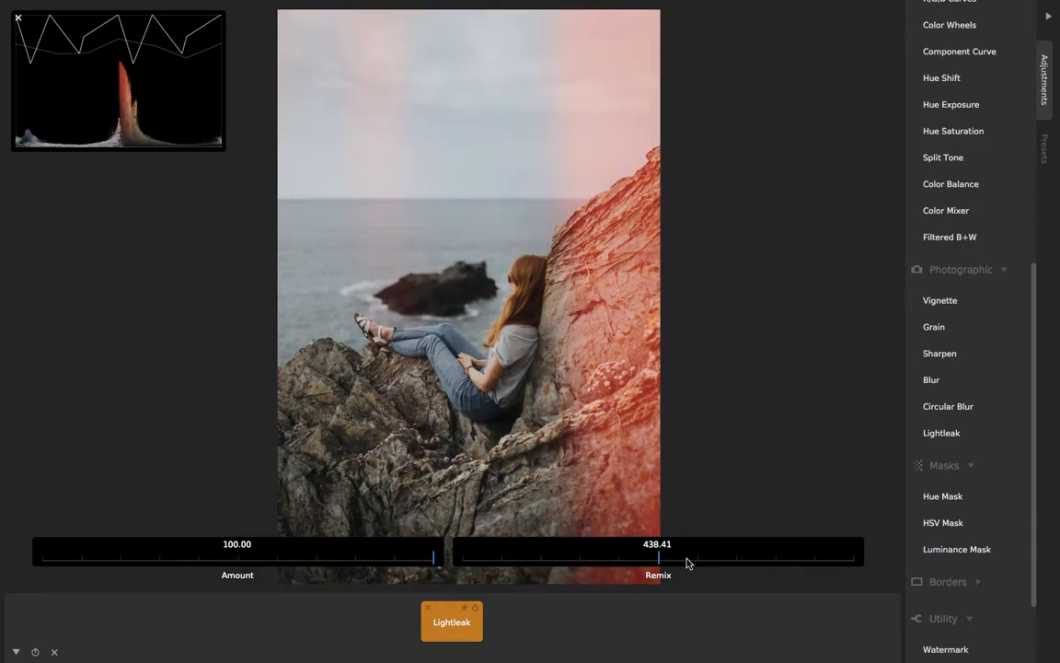
left_click_drag(661, 555, 658, 555)
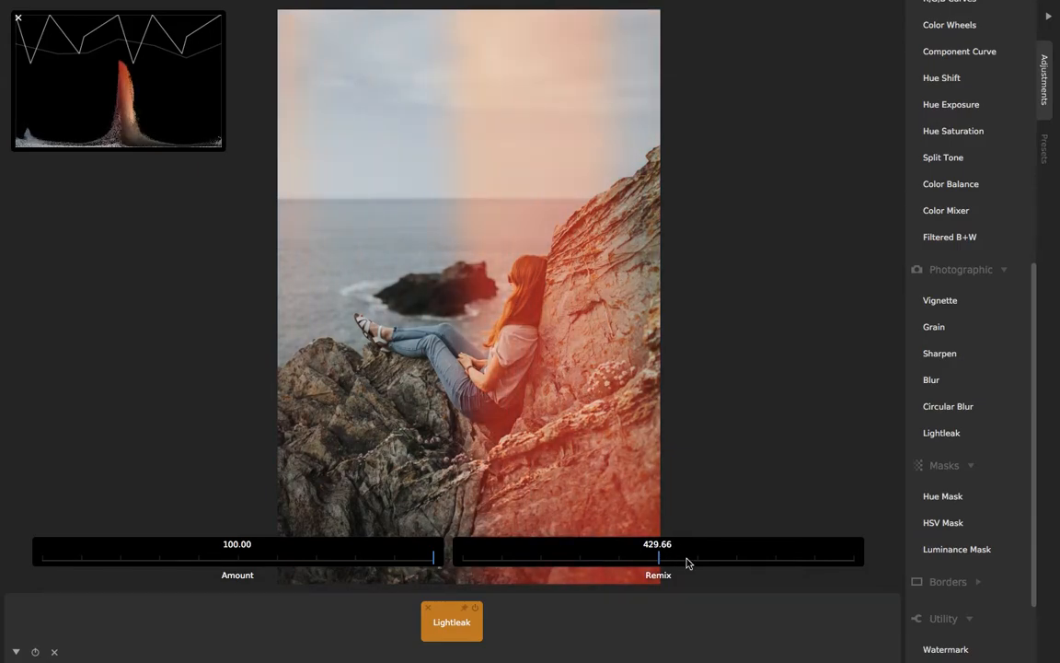
left_click_drag(657, 559, 661, 559)
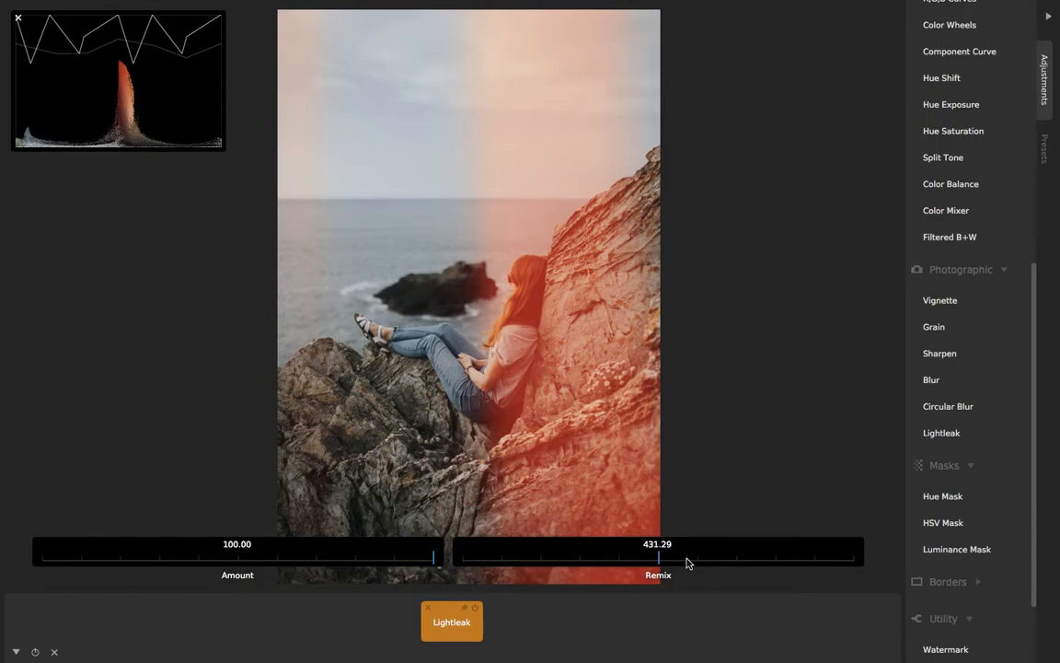
mouse_move(686, 575)
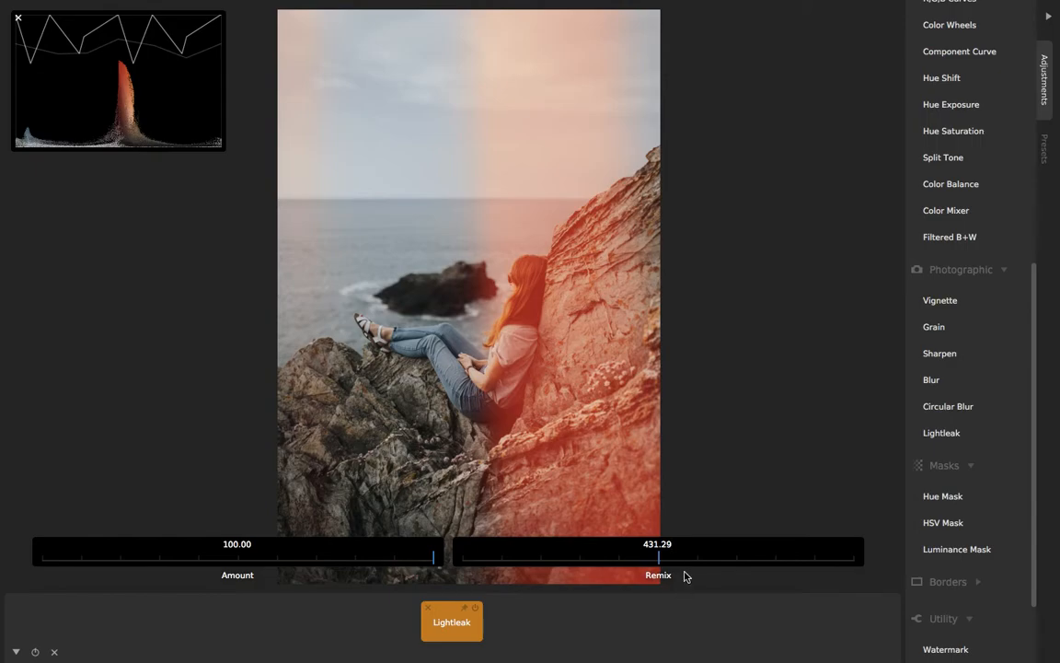
left_click_drag(659, 559, 692, 559)
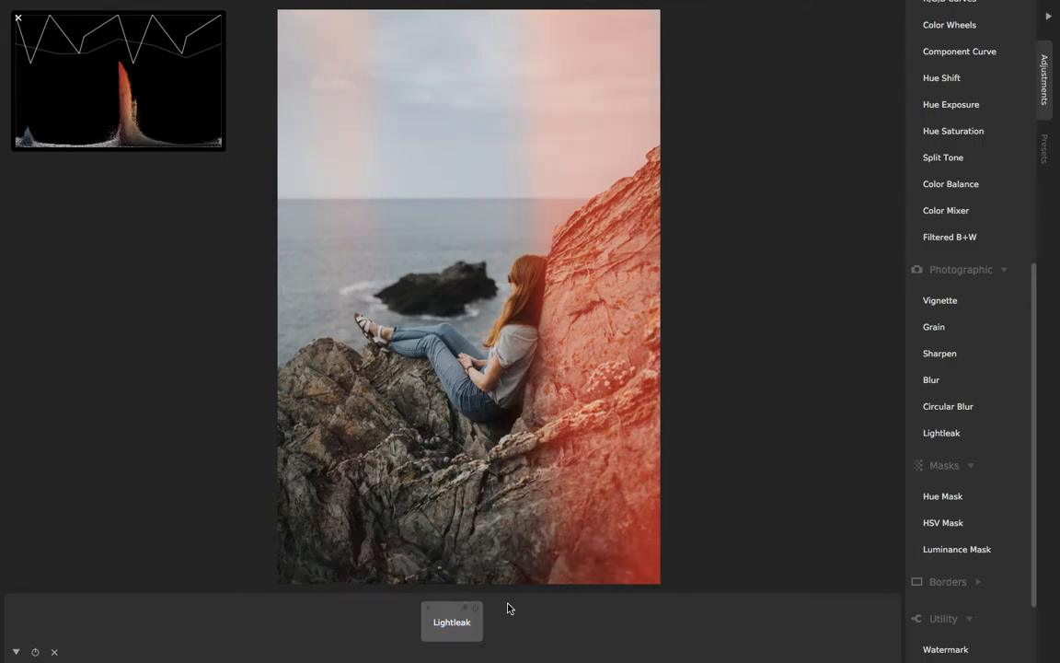
mouse_move(941, 433)
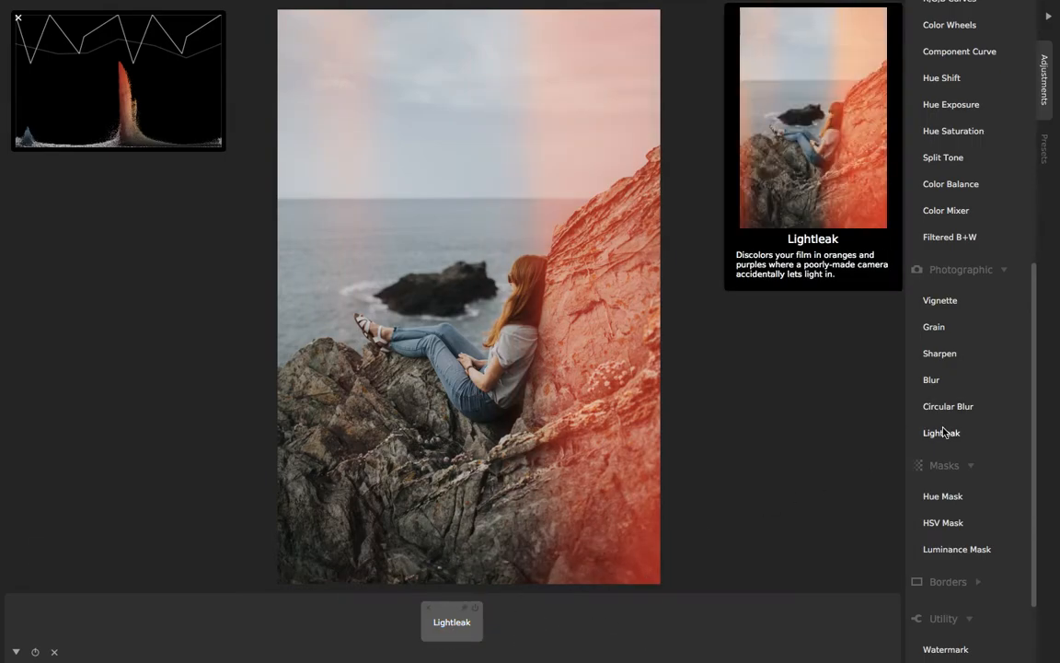
left_click(940, 433)
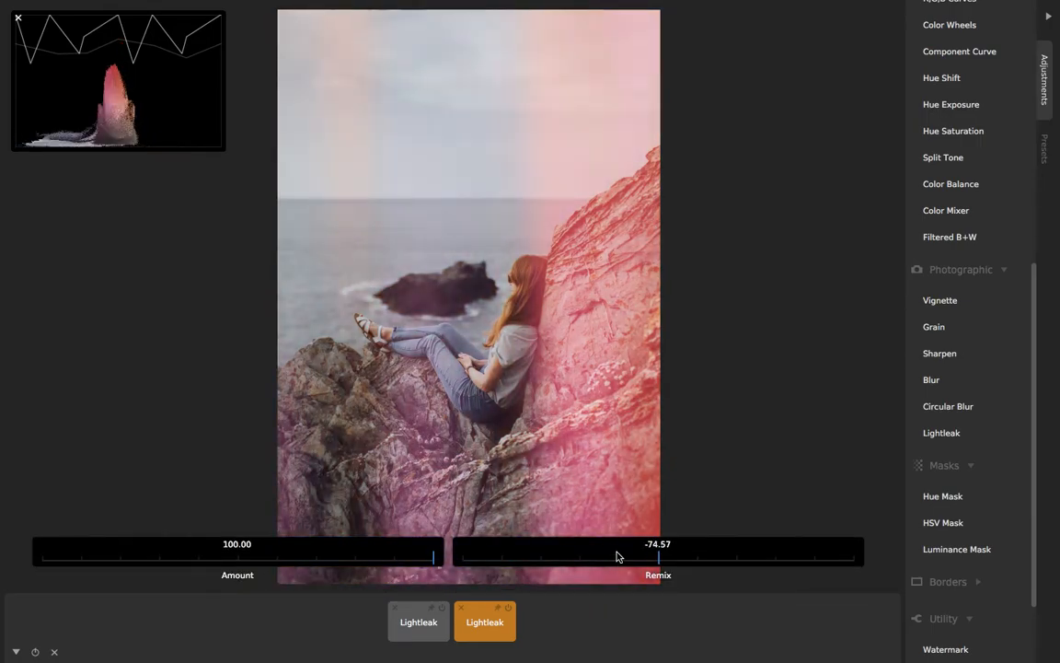
left_click_drag(658, 557, 658, 556)
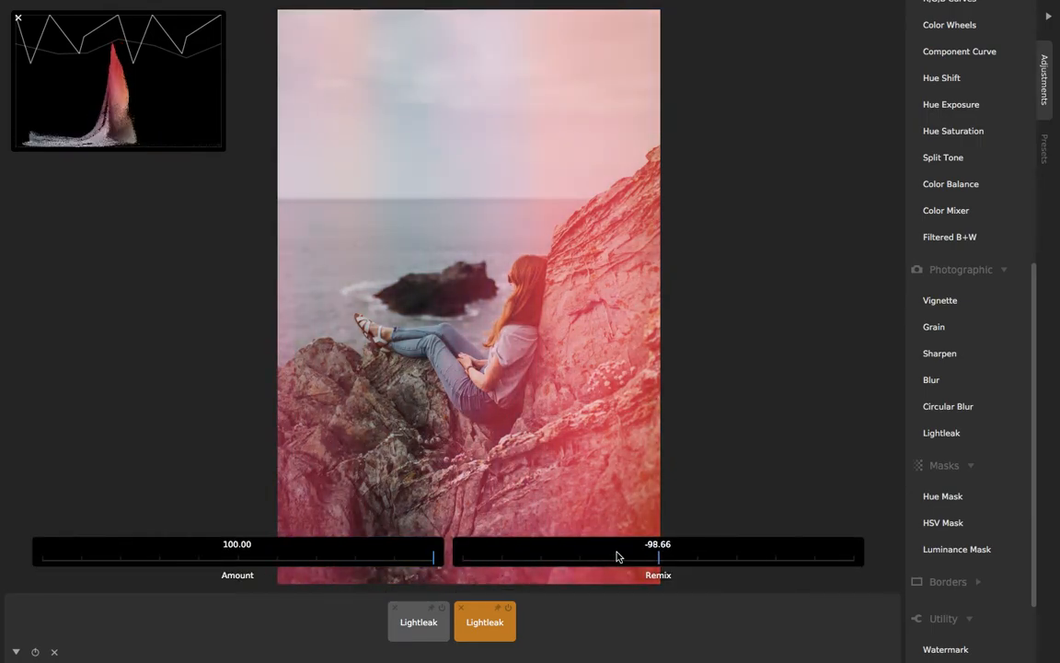
left_click_drag(658, 555, 661, 555)
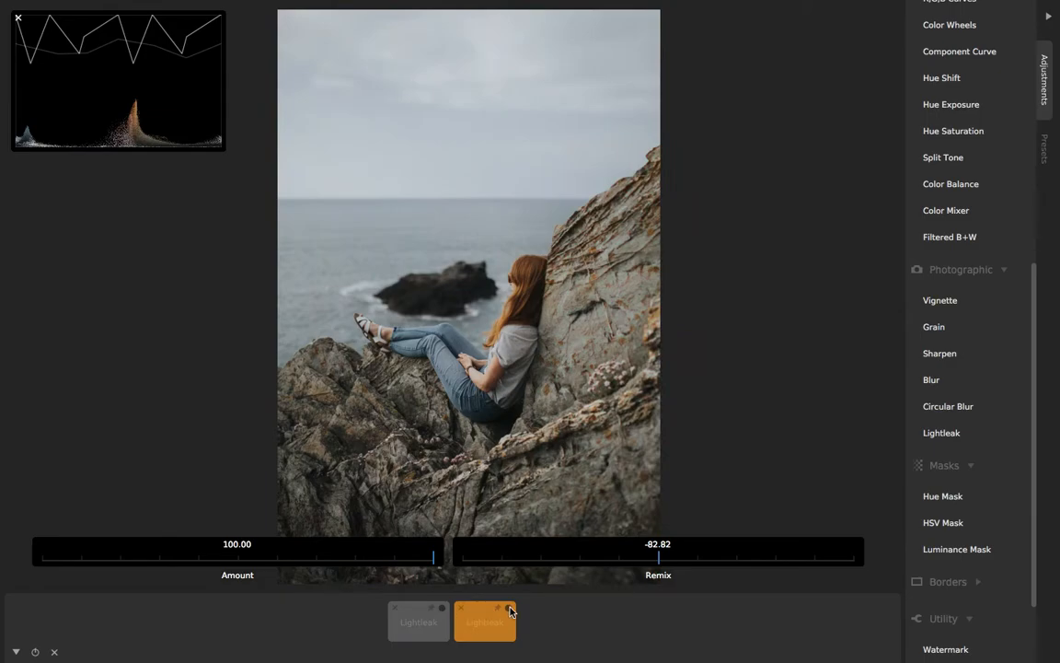
left_click_drag(659, 555, 580, 555)
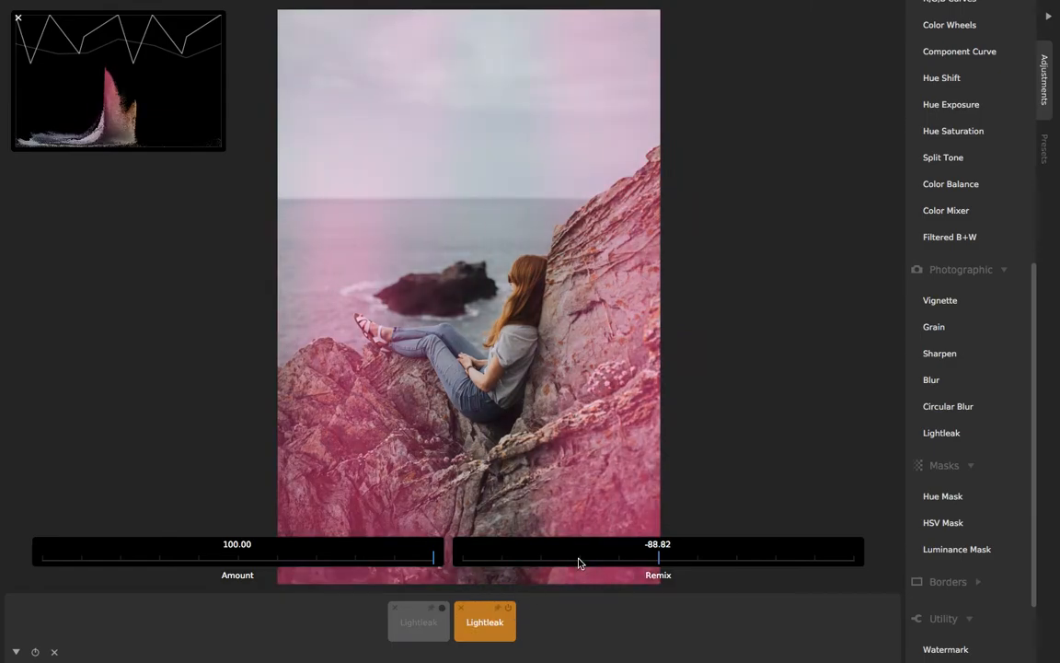
left_click_drag(657, 557, 662, 556)
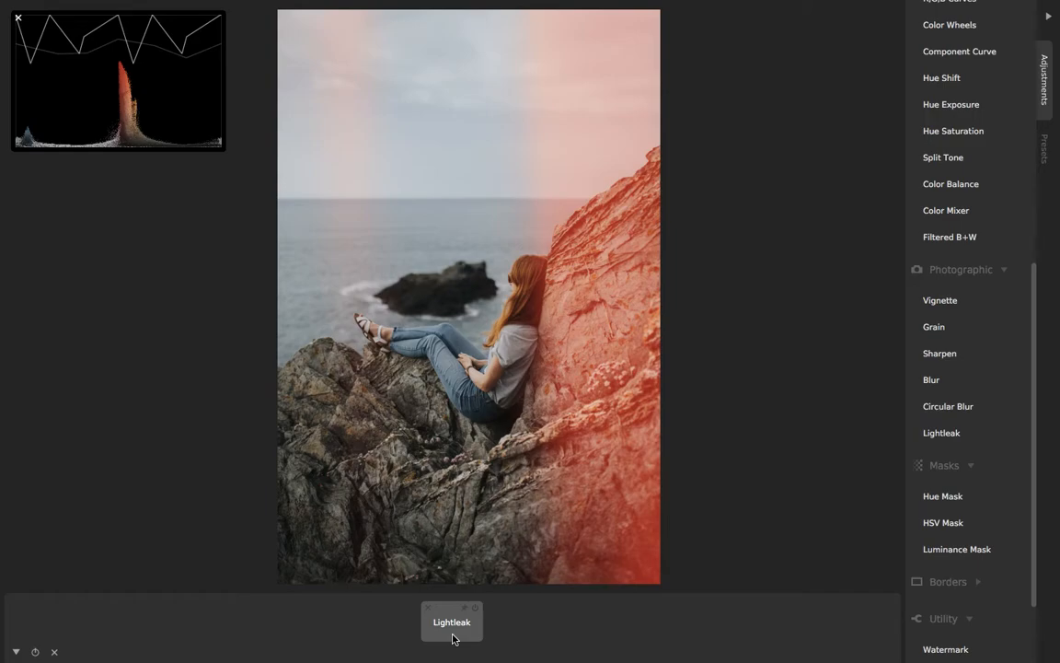
mouse_move(516, 628)
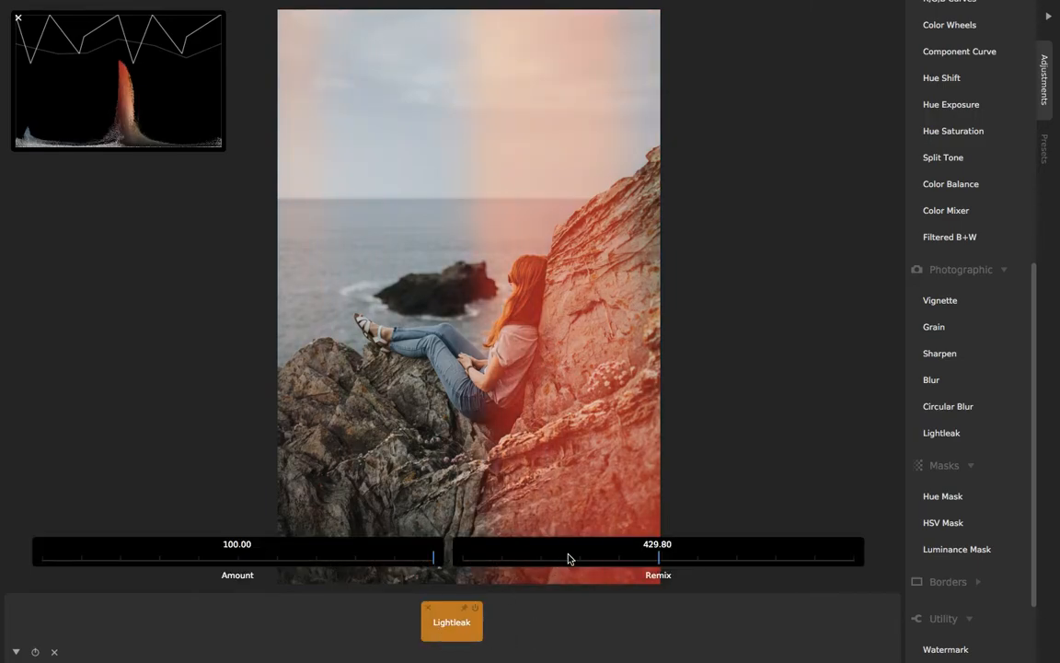
Remix the leak into a yellow left-side band, then deselect the Lightleak adjustment
left_click_drag(657, 557, 640, 556)
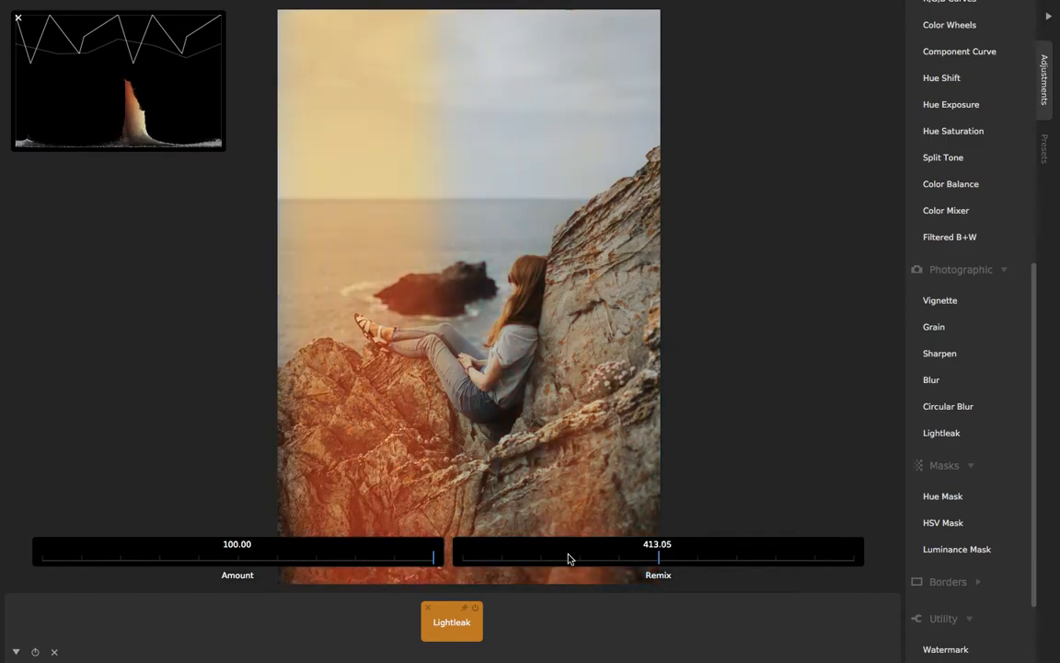
left_click_drag(659, 558, 658, 558)
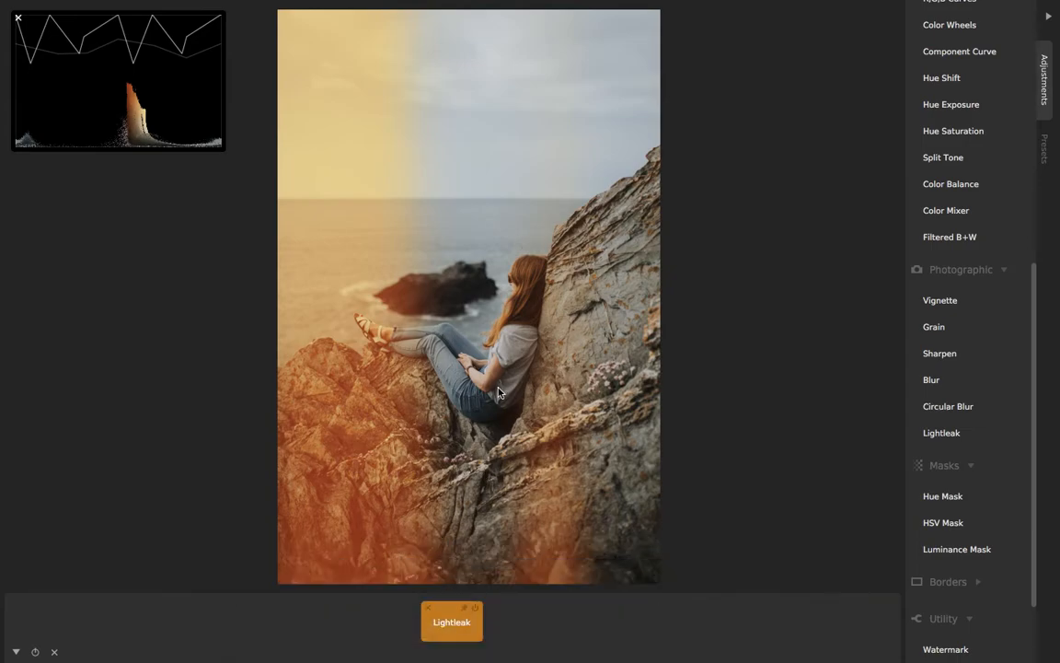
left_click(451, 621)
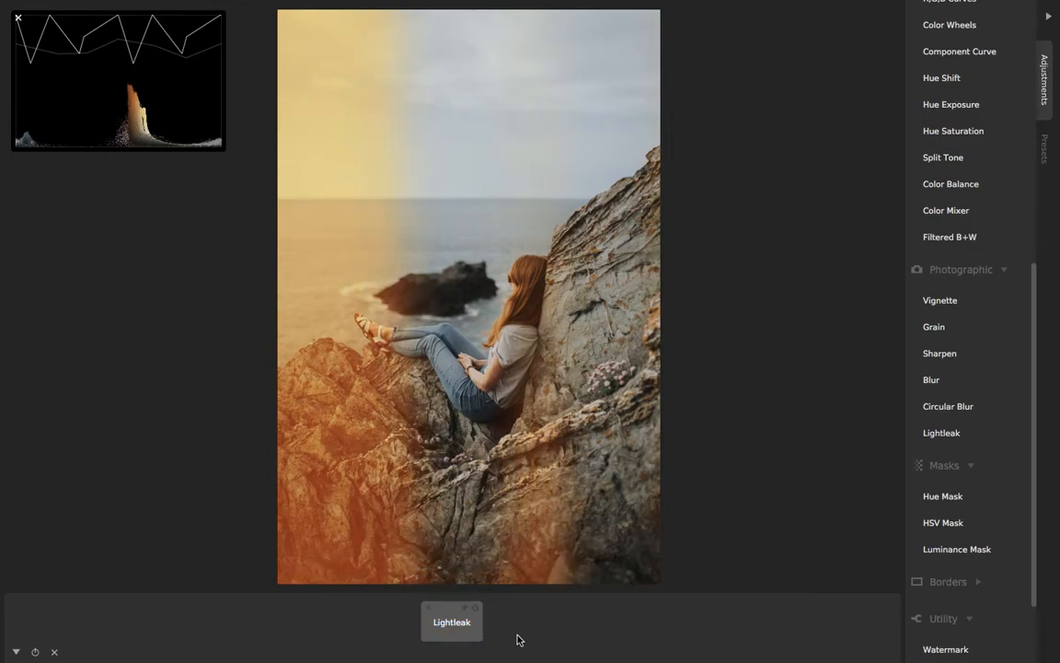
mouse_move(504, 626)
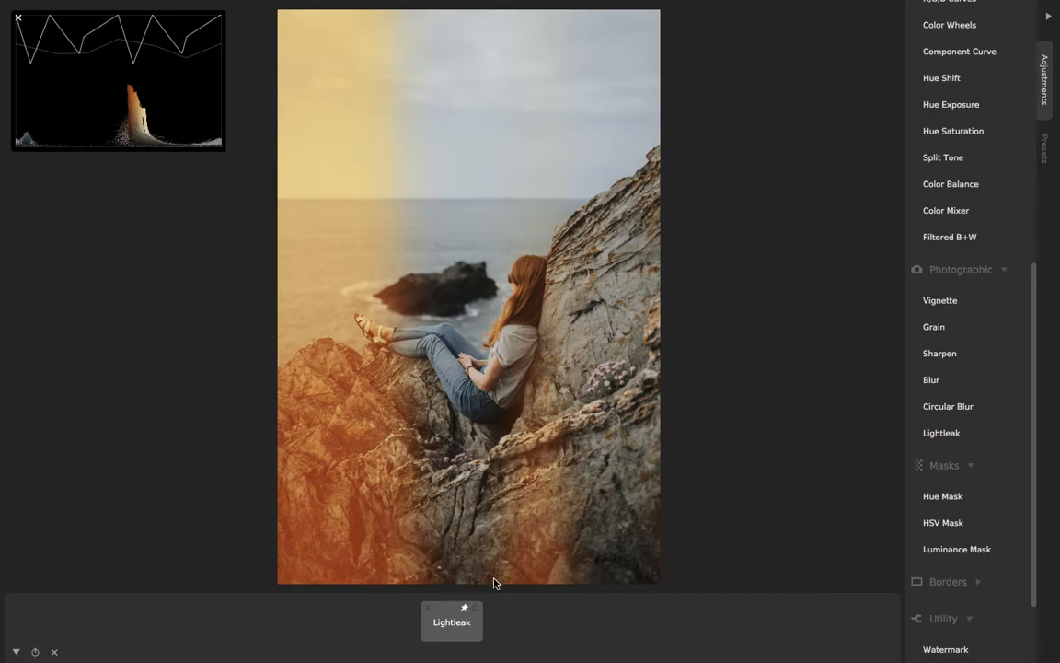
mouse_move(537, 606)
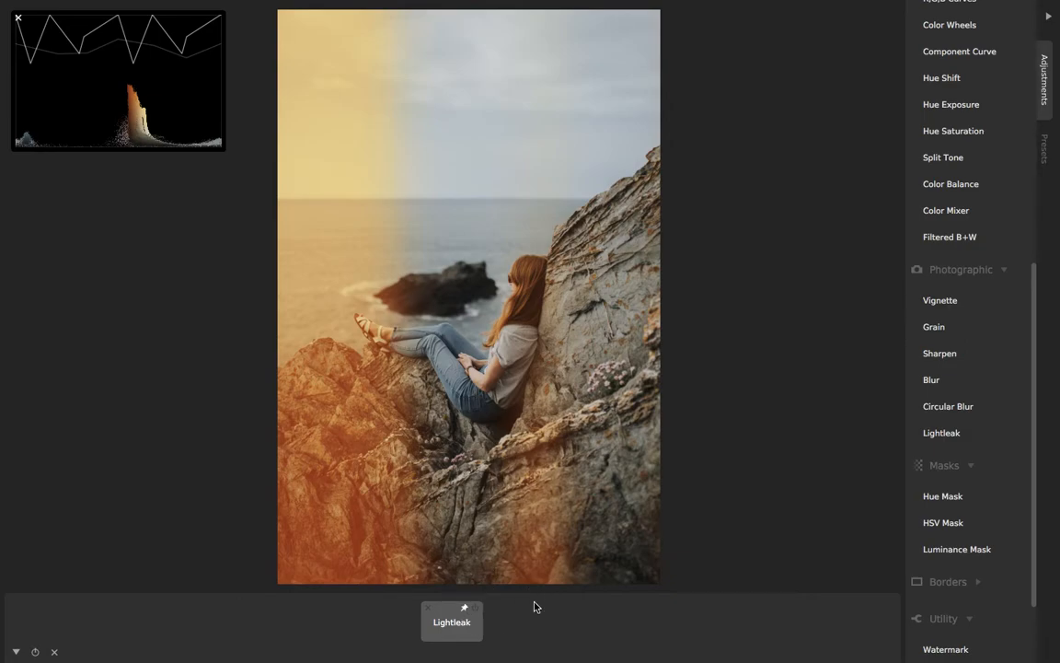
mouse_move(465, 615)
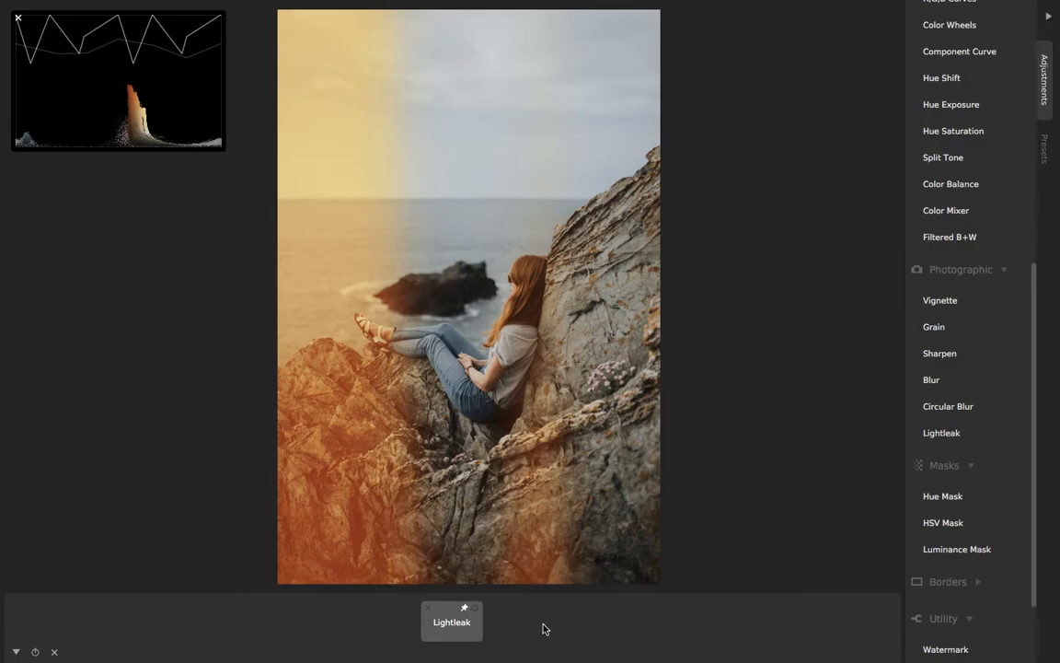
Pin the Lightleak tile in the layer tray
left_click(1044, 147)
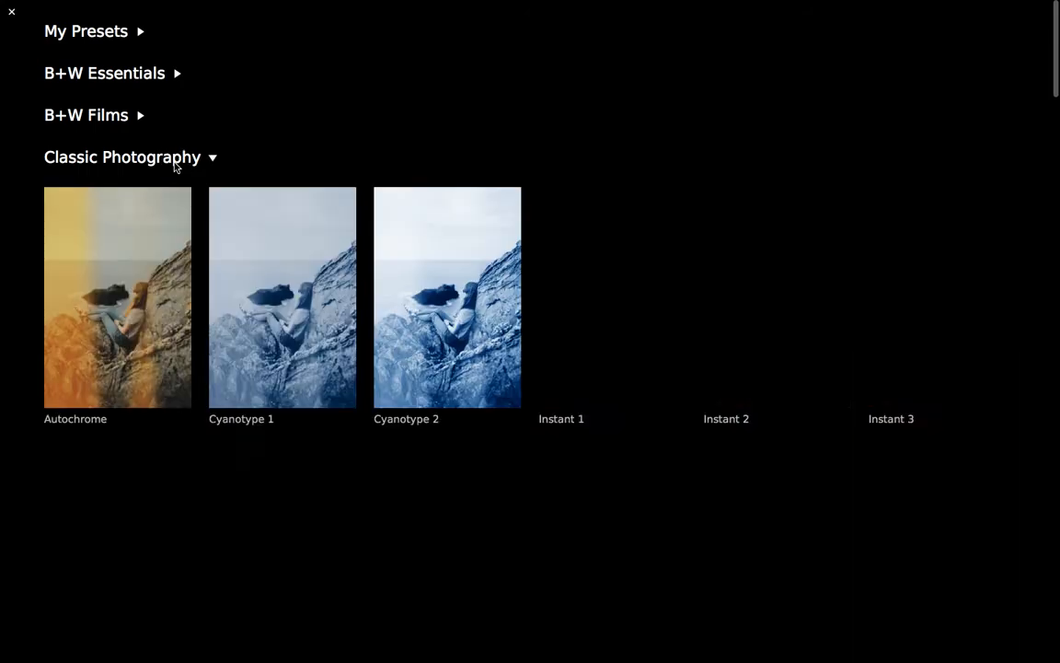
Scroll the Classic Photography previews to reveal Instant, Pinhole and Platinum Print
scroll("down", 3)
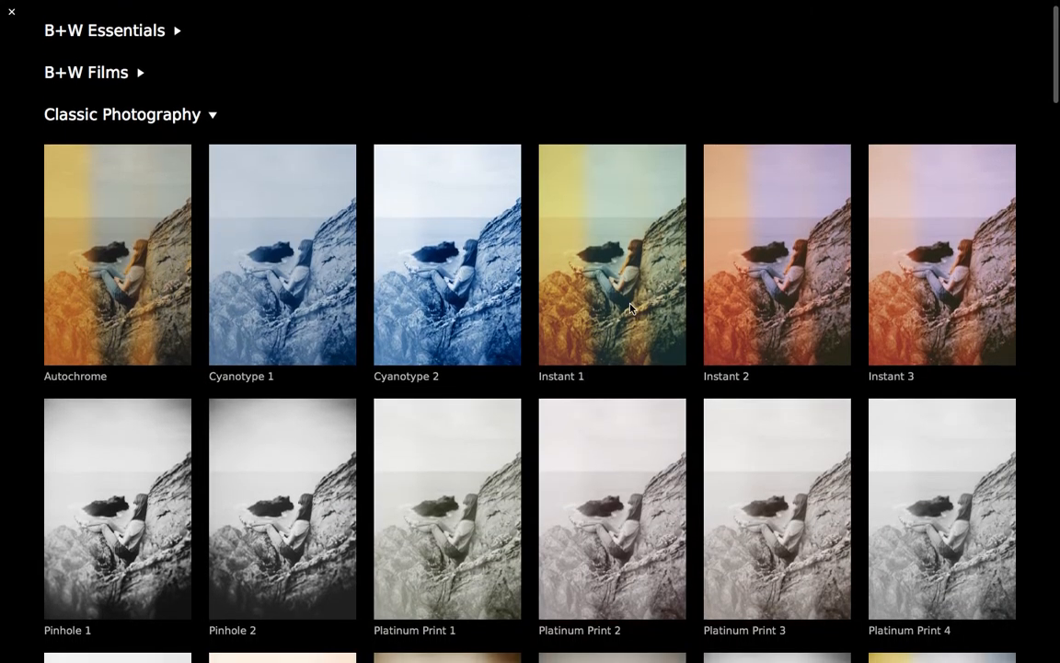
mouse_move(758, 236)
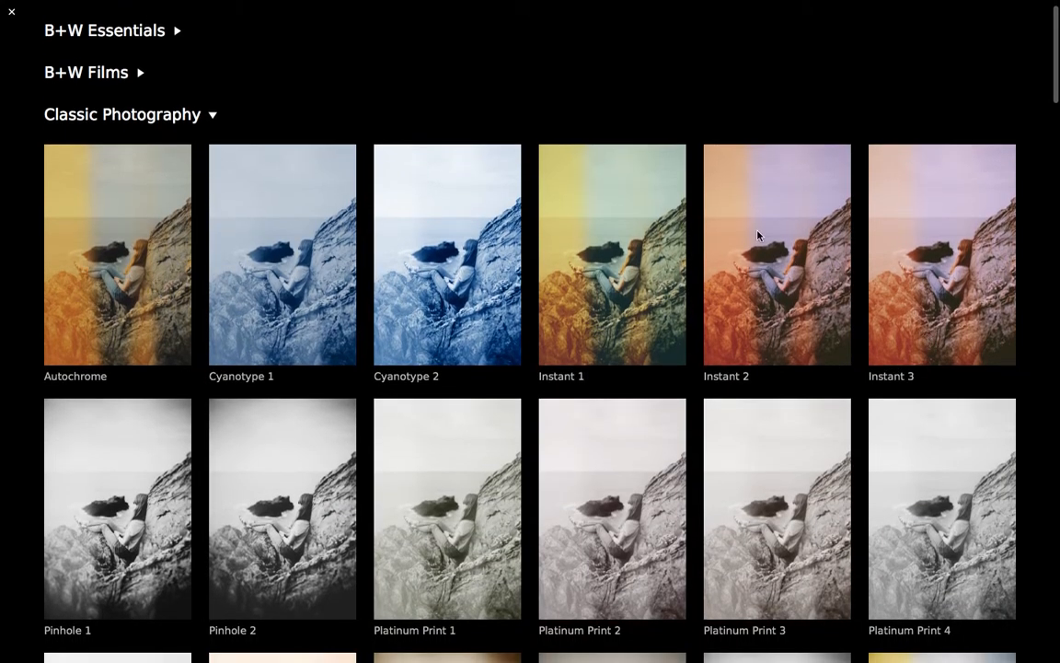
mouse_move(748, 293)
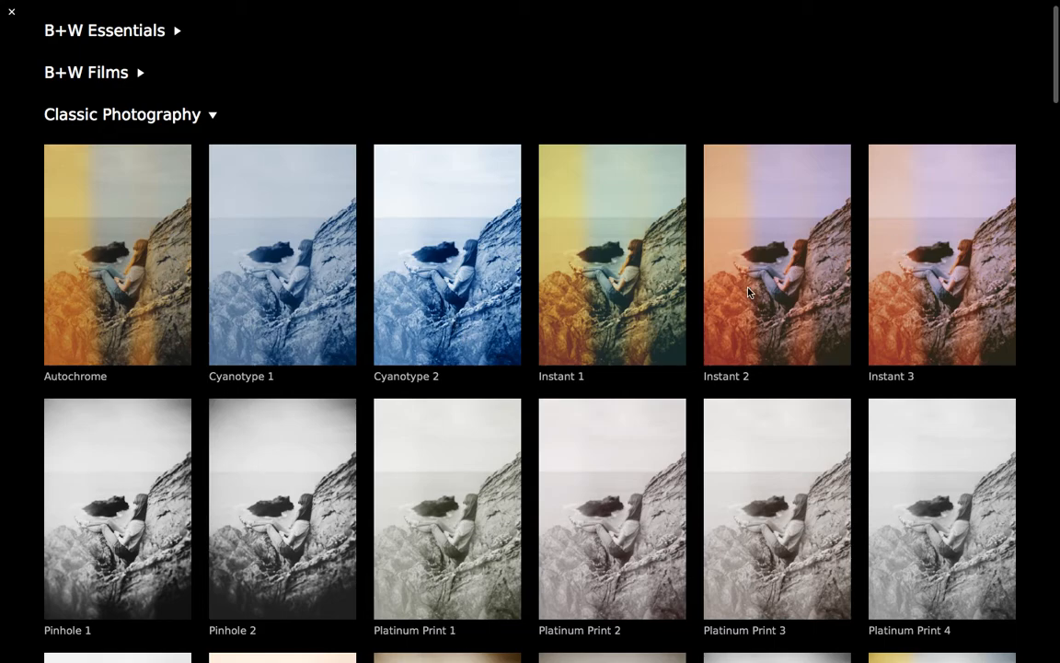
mouse_move(717, 267)
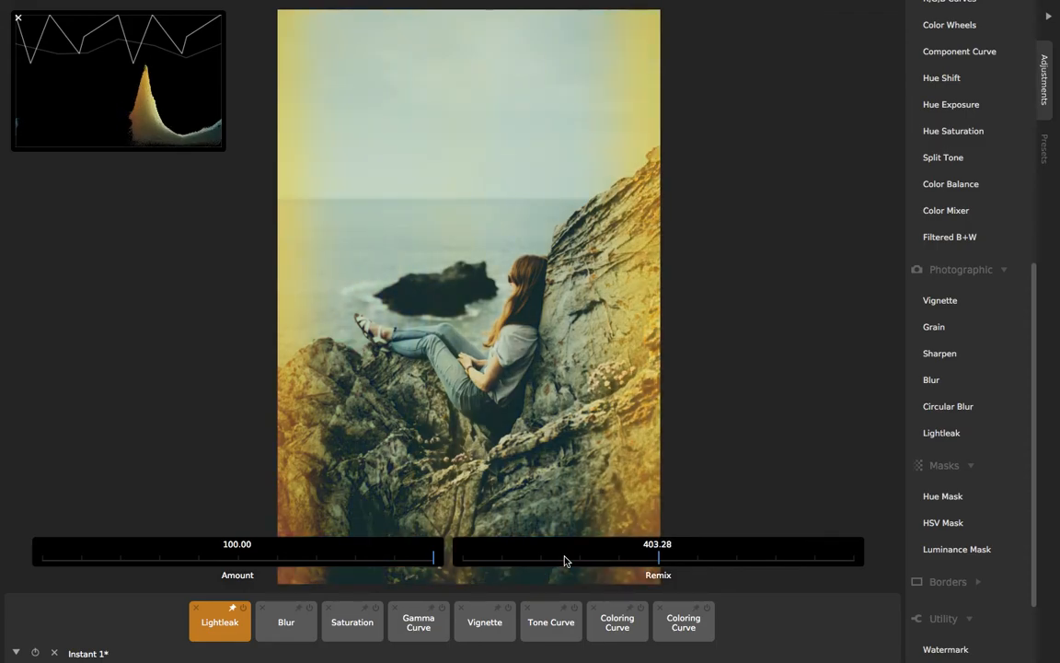
Nudge the Lightleak Remix so the yellow leak sits on the right edge
left_click_drag(654, 555, 659, 556)
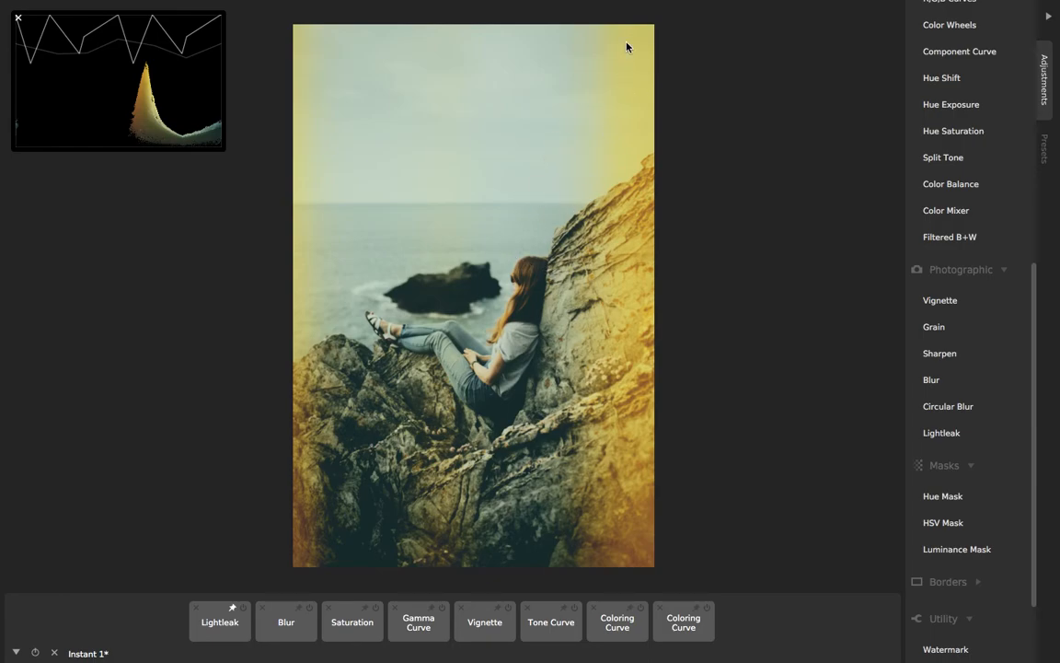
mouse_move(645, 426)
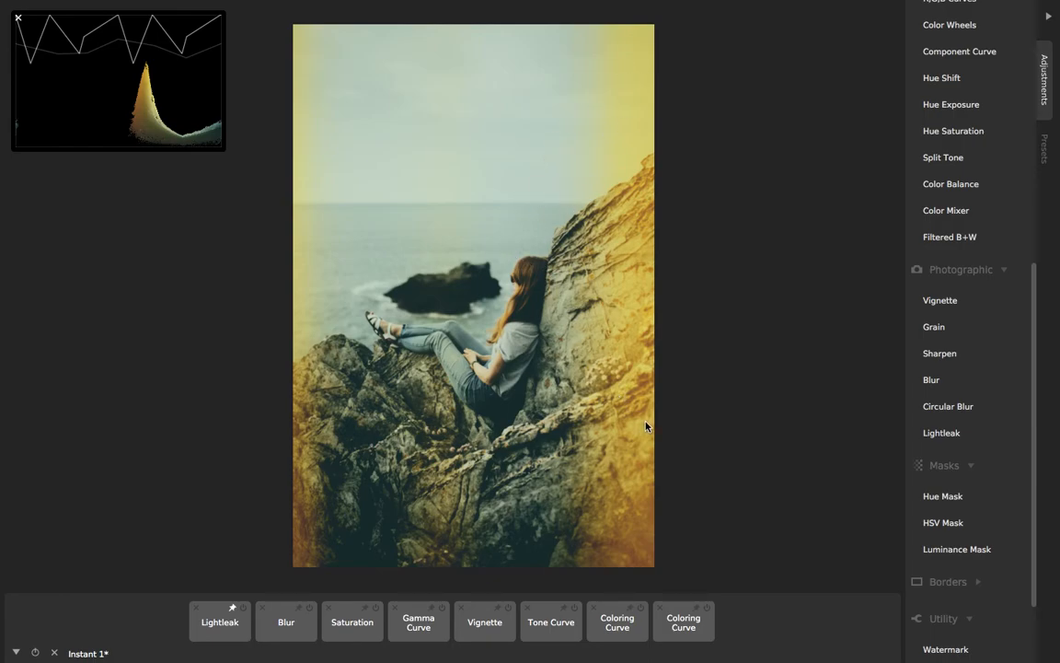